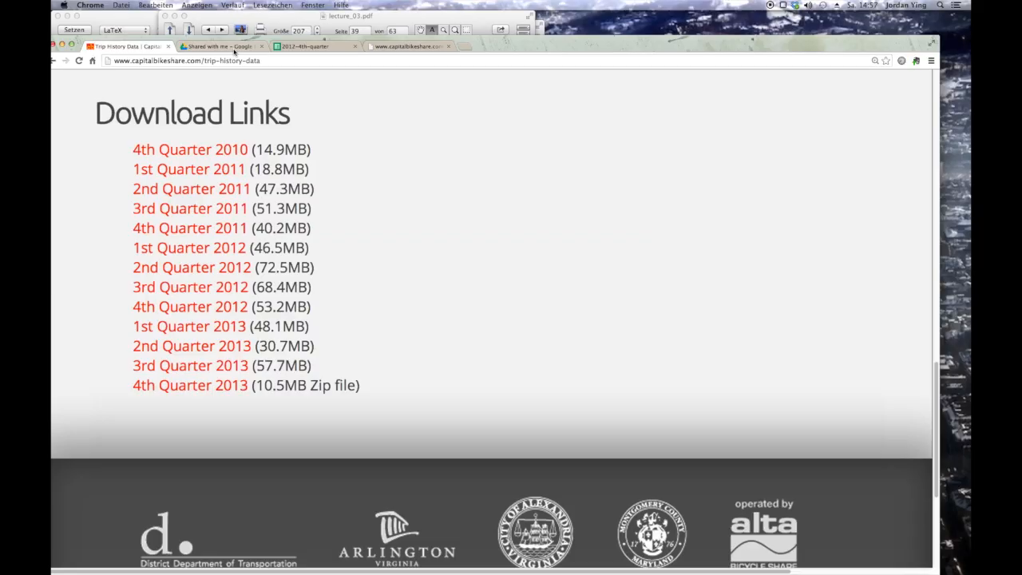
mouse_move(299, 57)
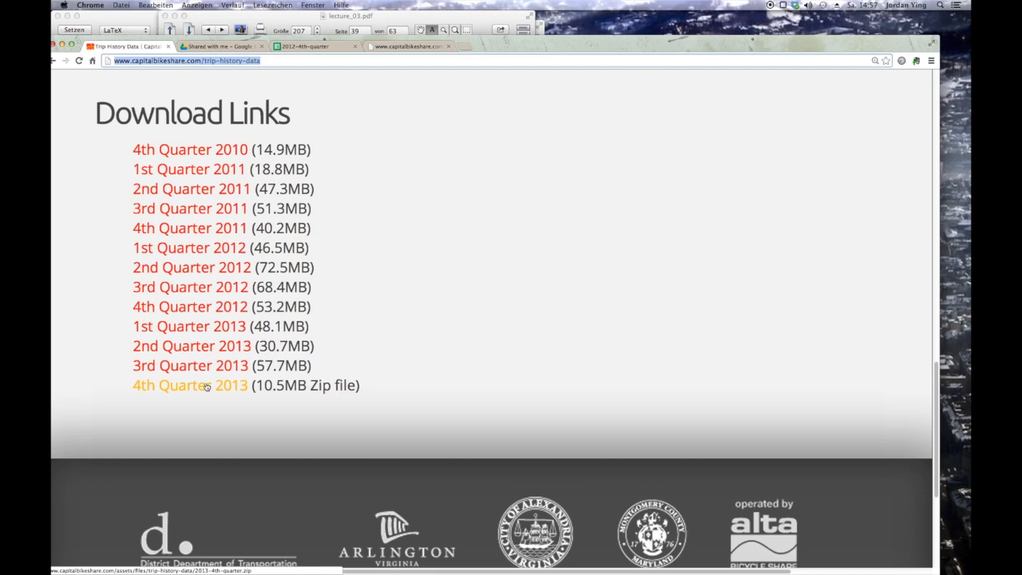
- Download the 4th Quarter 2013 trip history zip from Capital Bikeshare
left_click(220, 45)
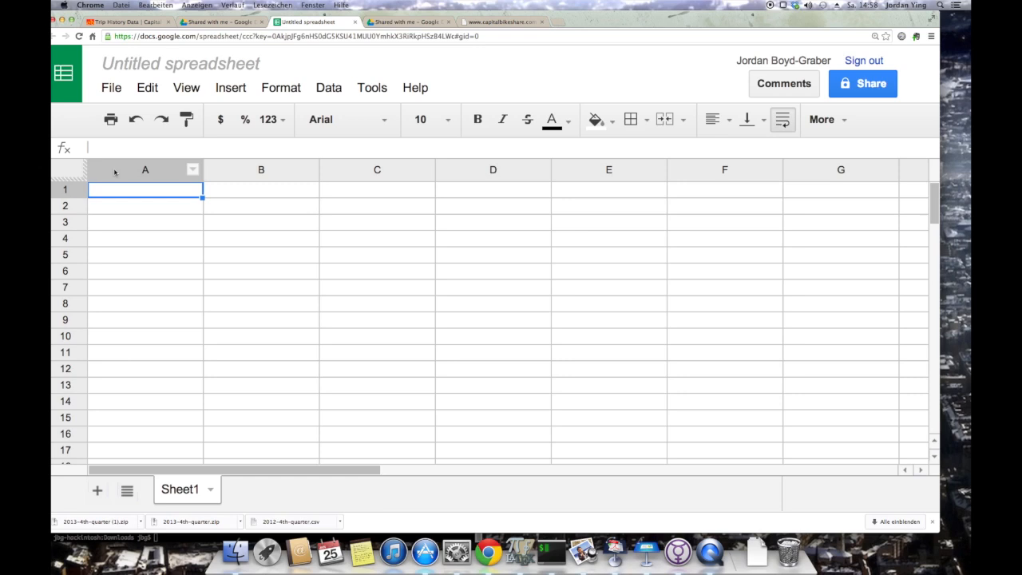
- Import the 2013-4th-quarter rides CSV into a new spreadsheet with default import settings
left_click(143, 174)
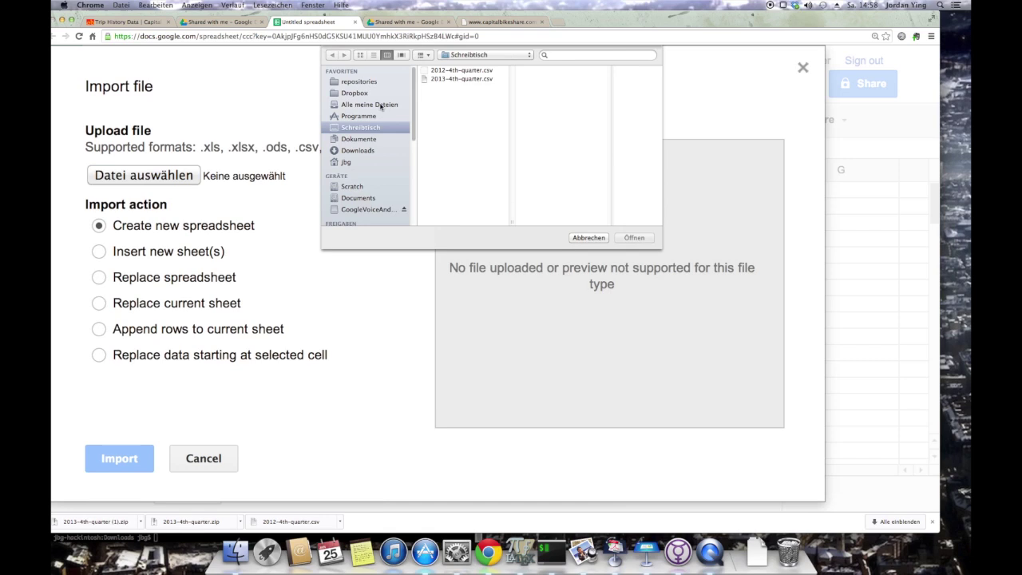
left_click(632, 236)
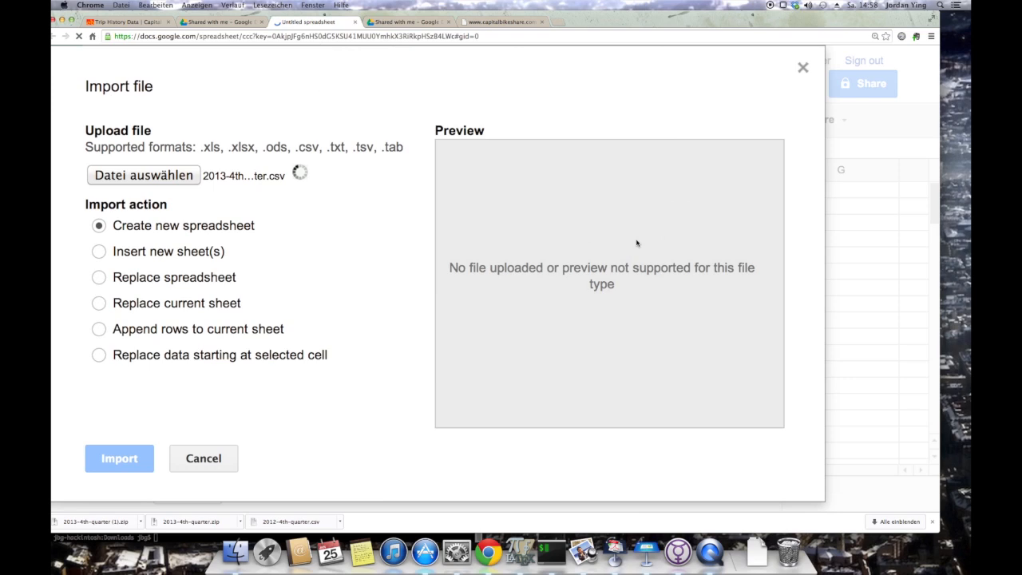
mouse_move(517, 131)
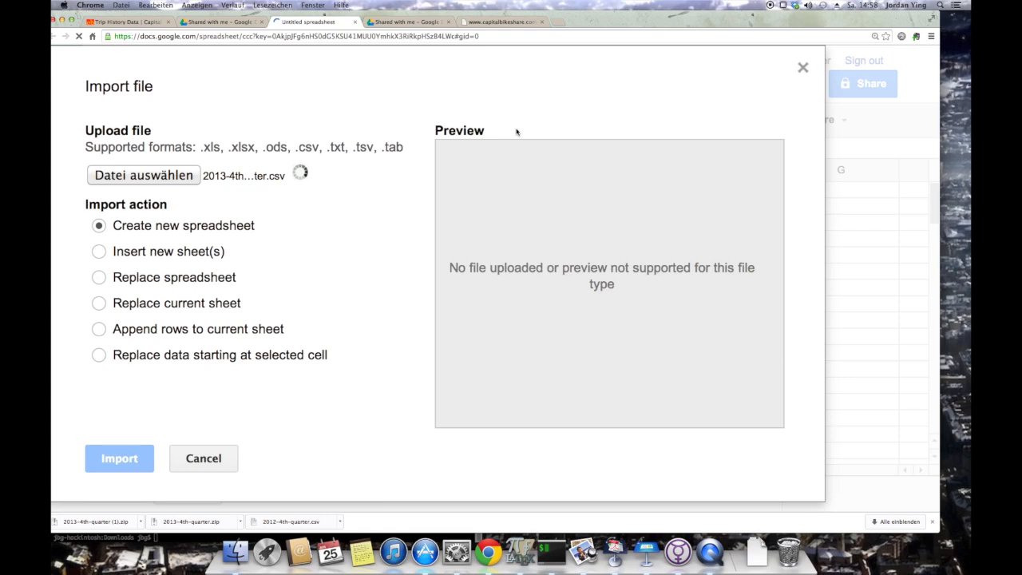
left_click(99, 250)
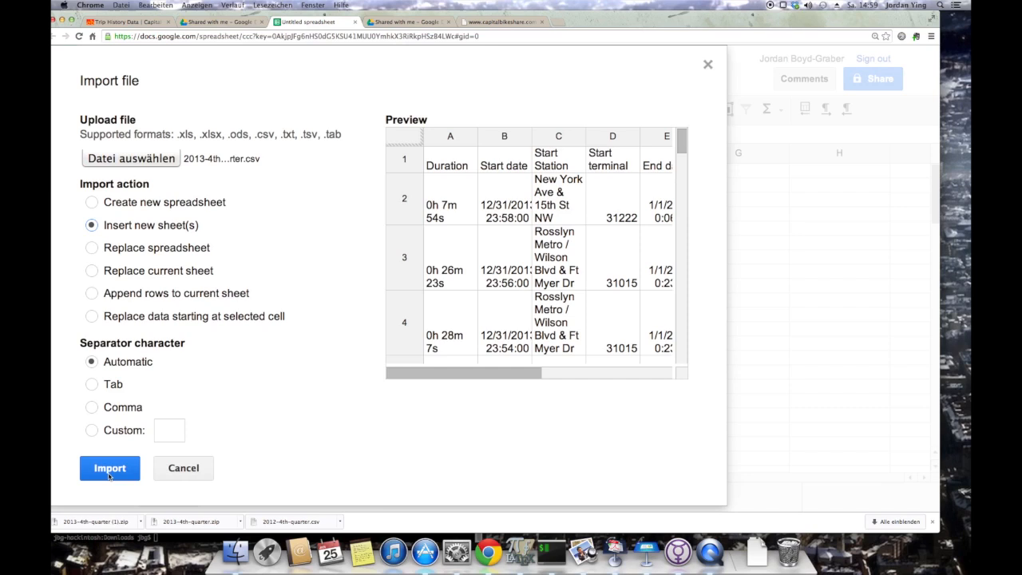
left_click(108, 467)
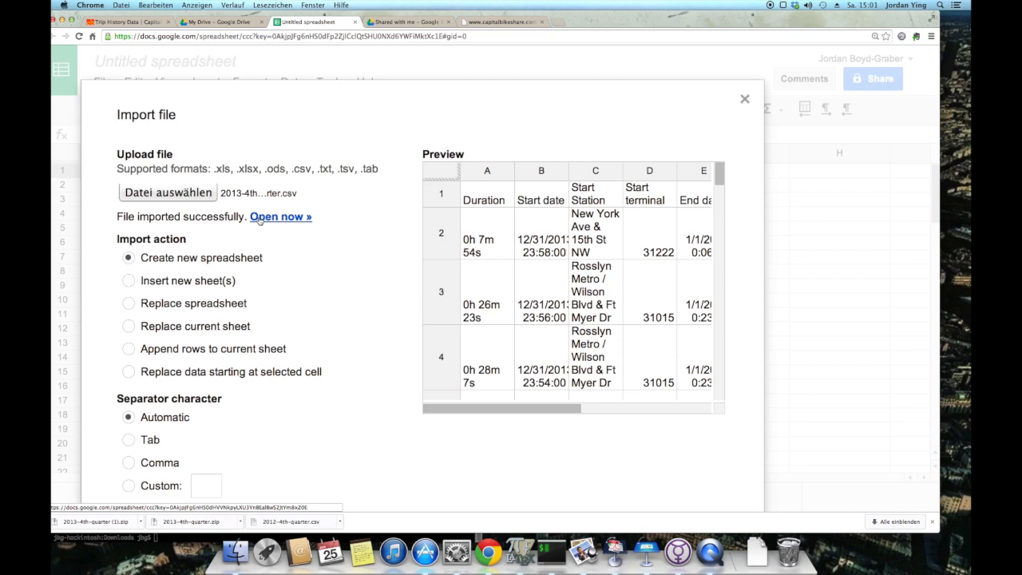
- Open the imported spreadsheet and remove the Bike# and Start terminal columns, naming the sheet Rides
left_click(276, 217)
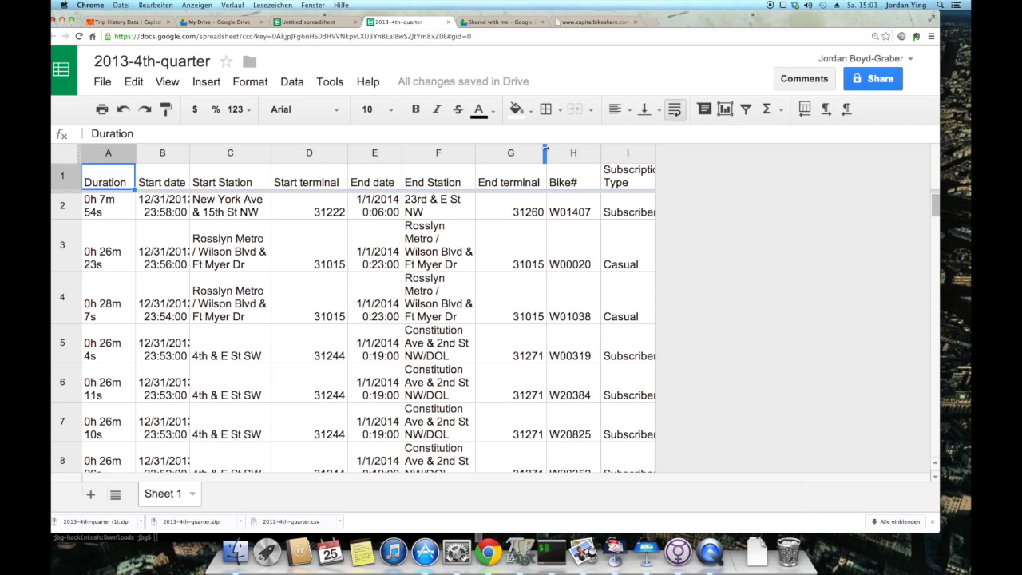
left_click(572, 153)
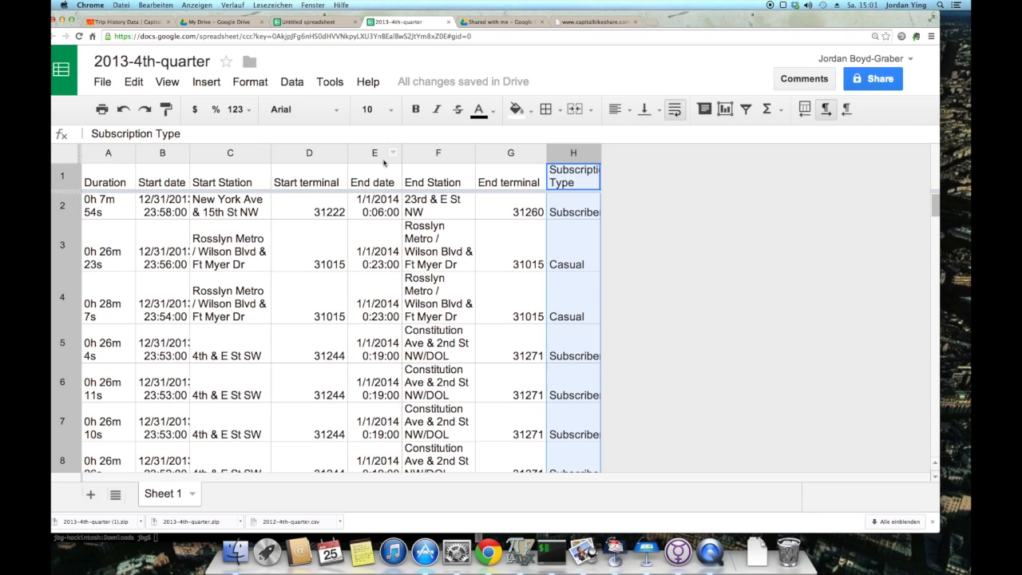
right_click(310, 153)
type("Rides")
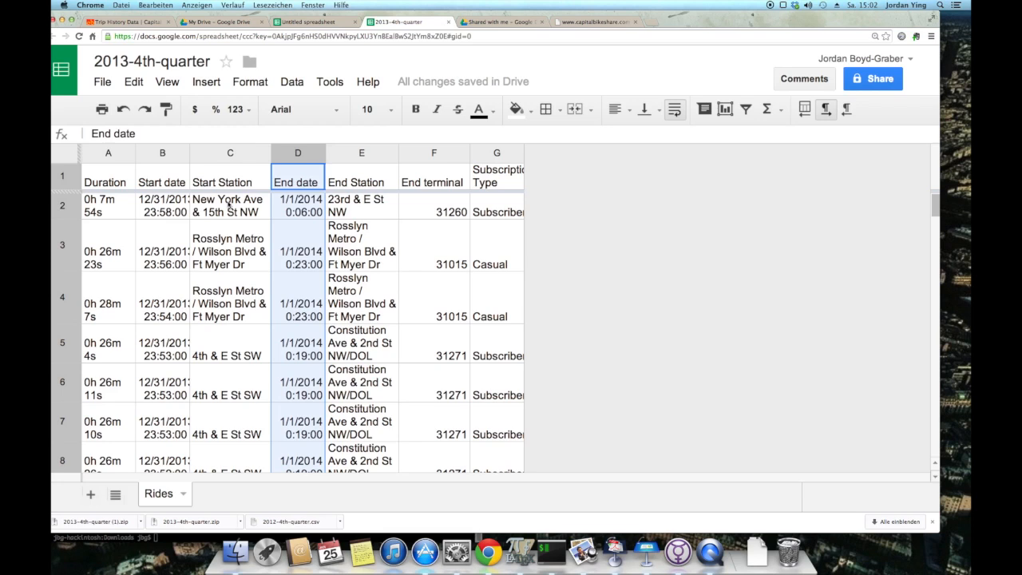
left_click(230, 153)
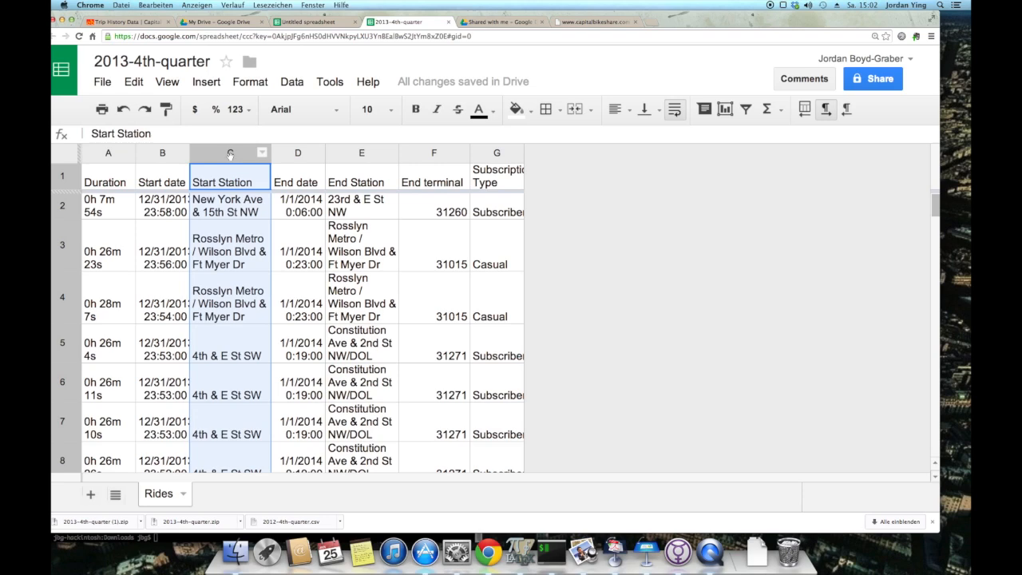
- View the bikeStations.xml feed listing station names, coordinates and bike counts
left_click(594, 22)
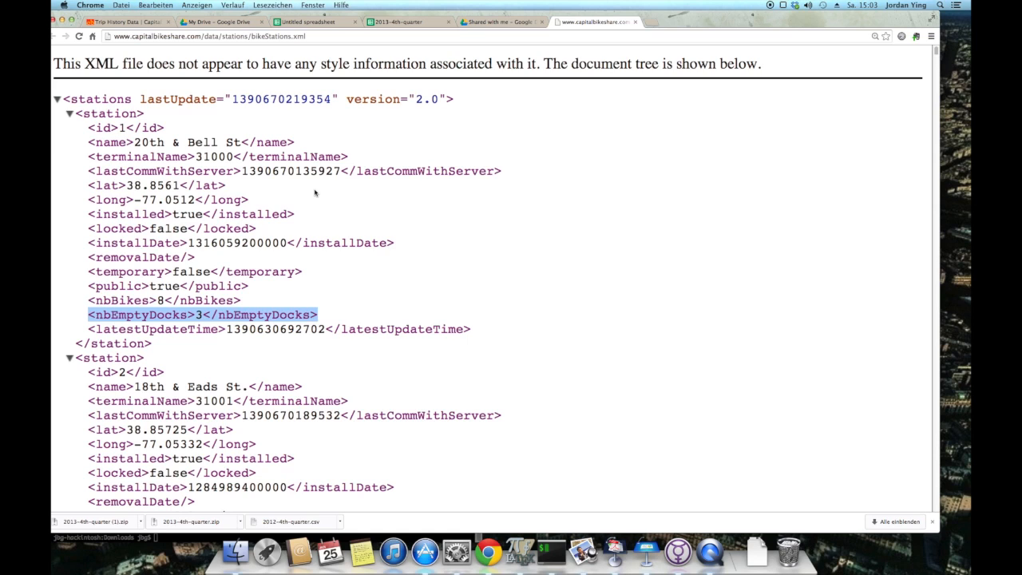
mouse_move(406, 22)
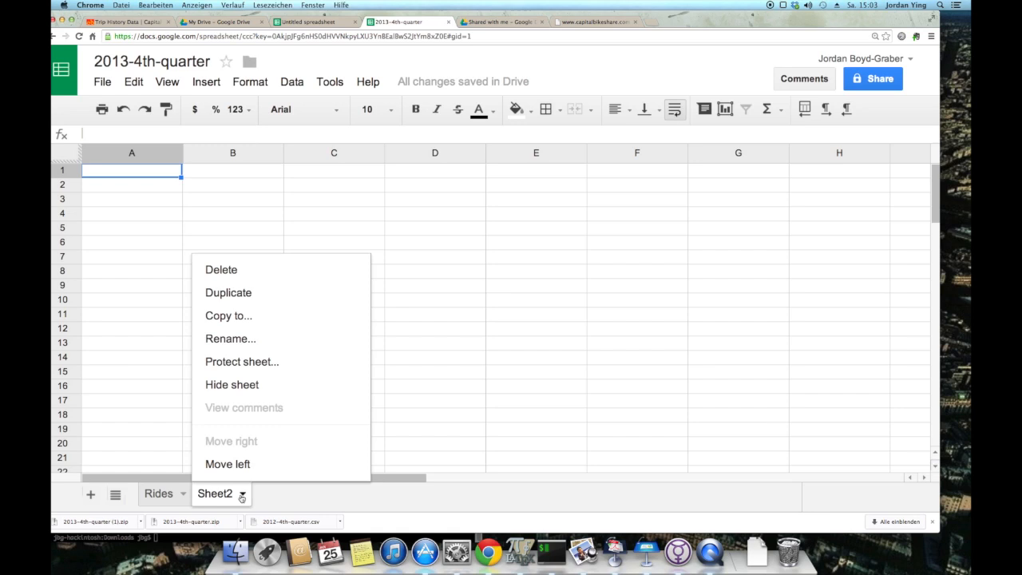
- Name the new sheet Station and enter headers ID, Station Name, Station Lat, Station Long
left_click(230, 338)
type("Station")
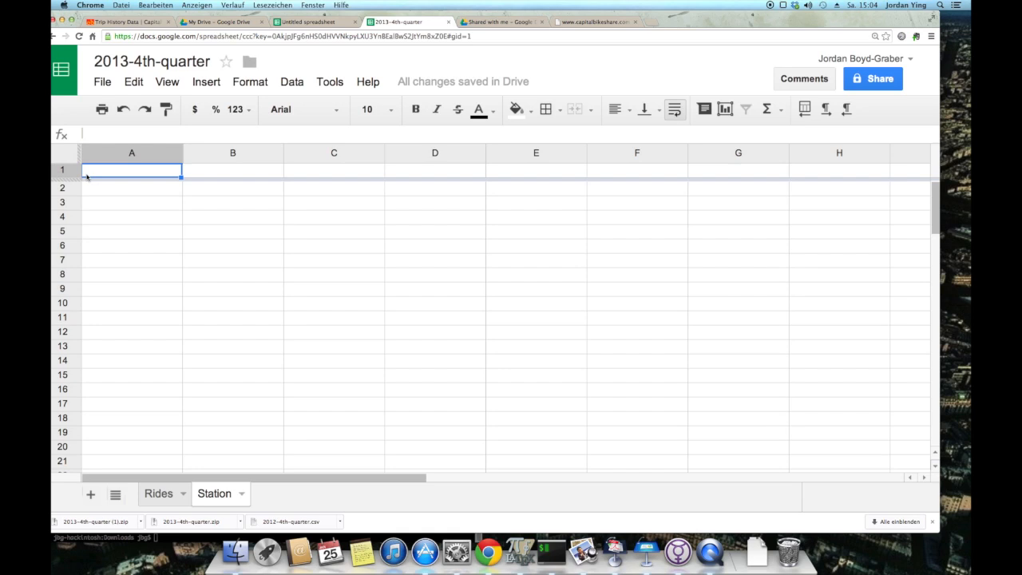
type("ID")
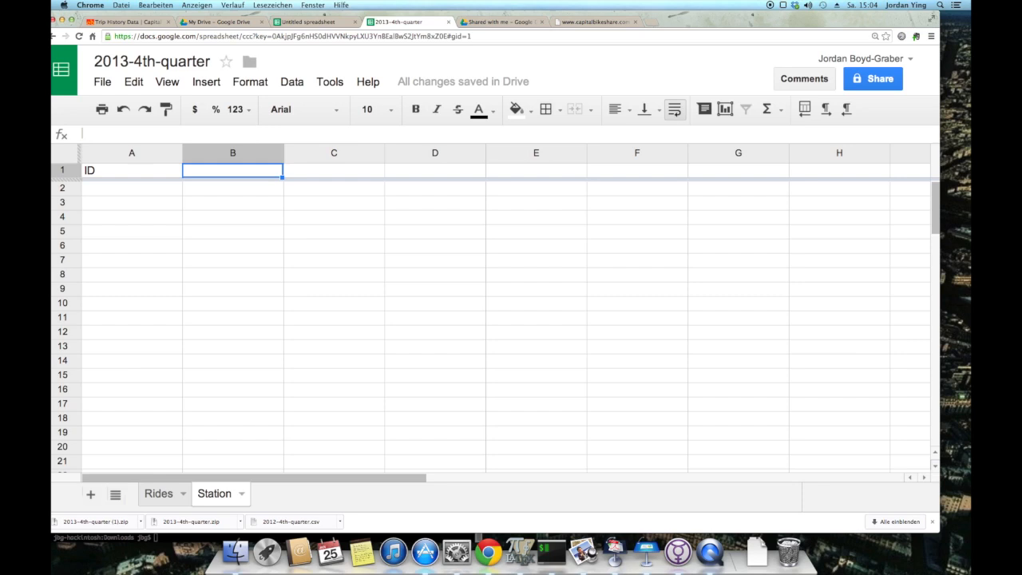
type("Station Name")
left_click(435, 170)
type("Station Long")
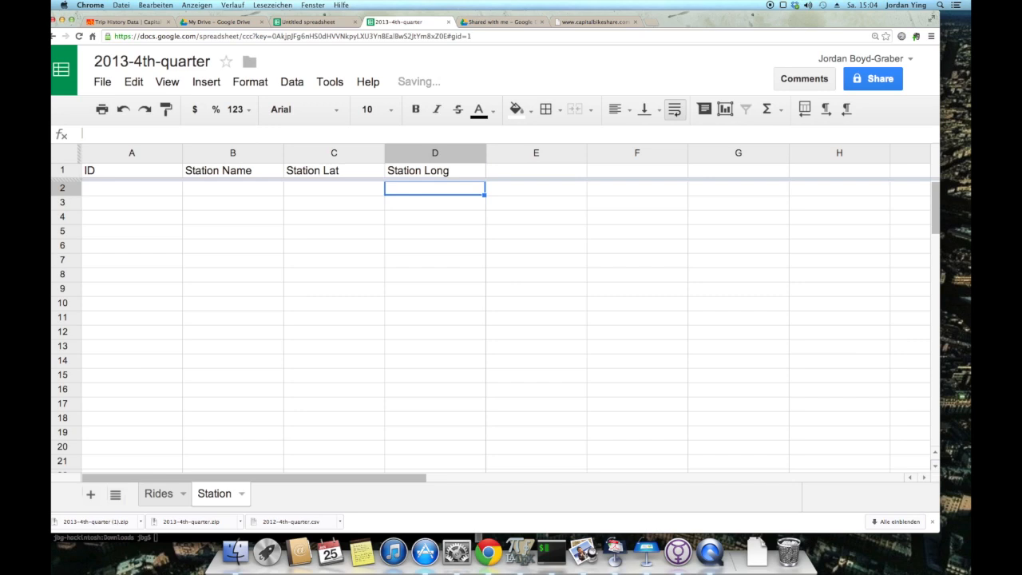
left_click(131, 187)
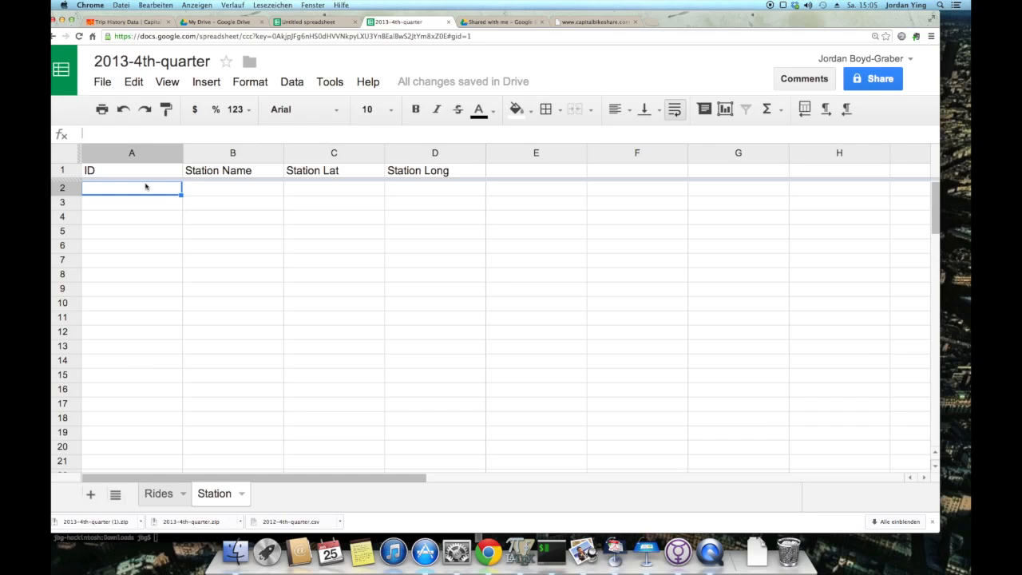
- Start =ImportXML( in A2 with the bikeStations.xml feed URL pasted as the first argument
type("=")
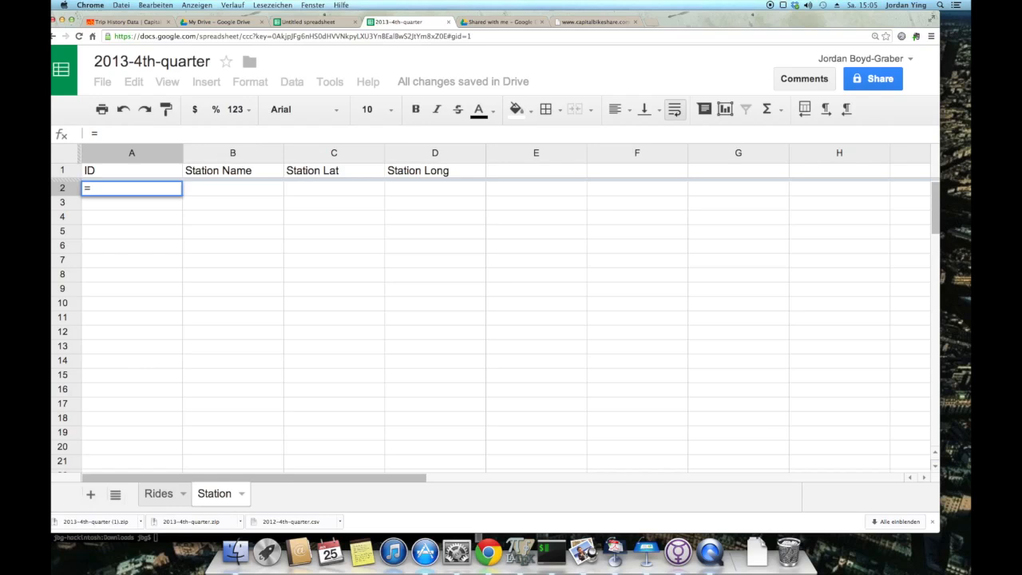
type("ImportXML")
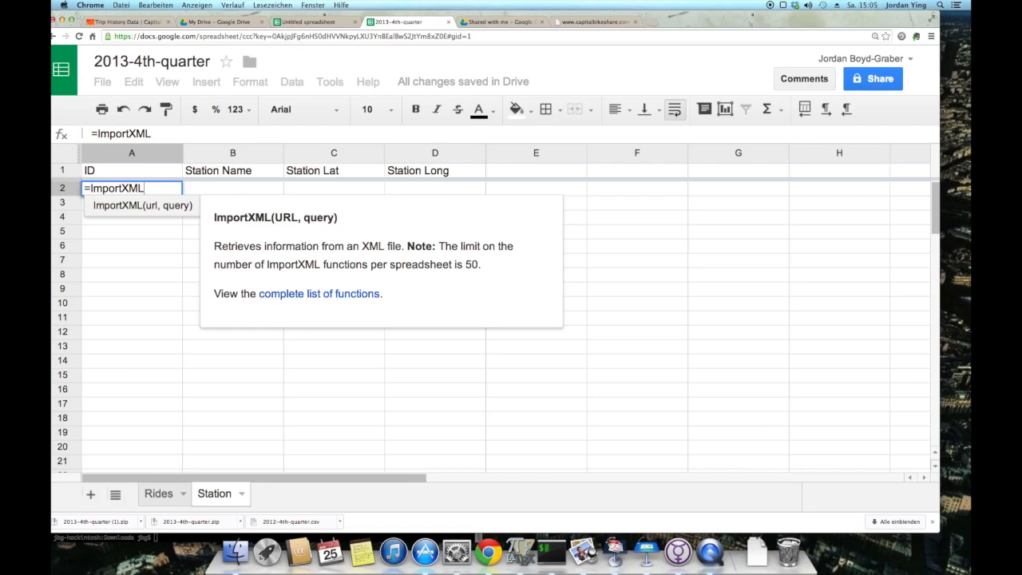
left_click(594, 23)
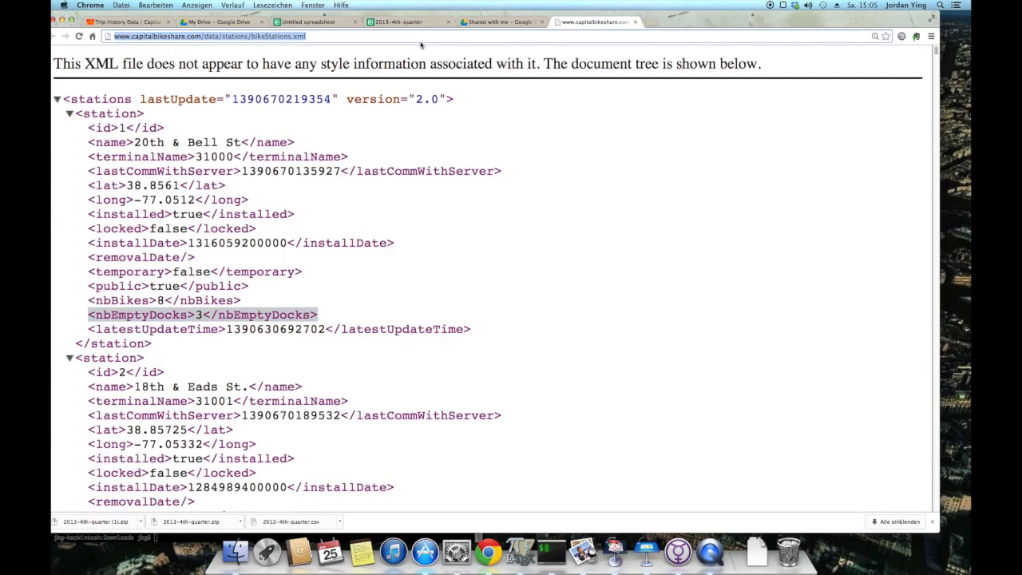
left_click(397, 22)
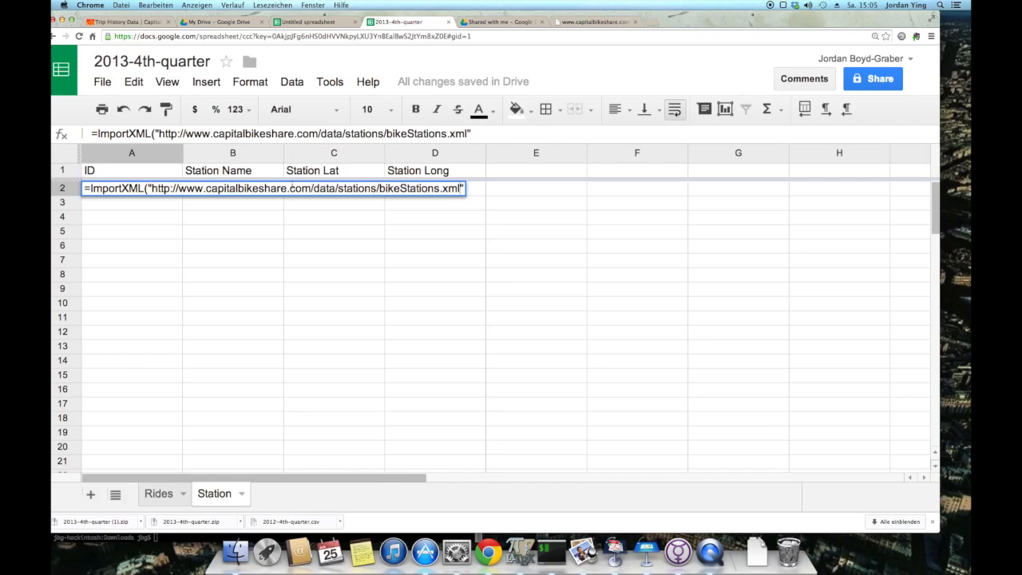
type(",")
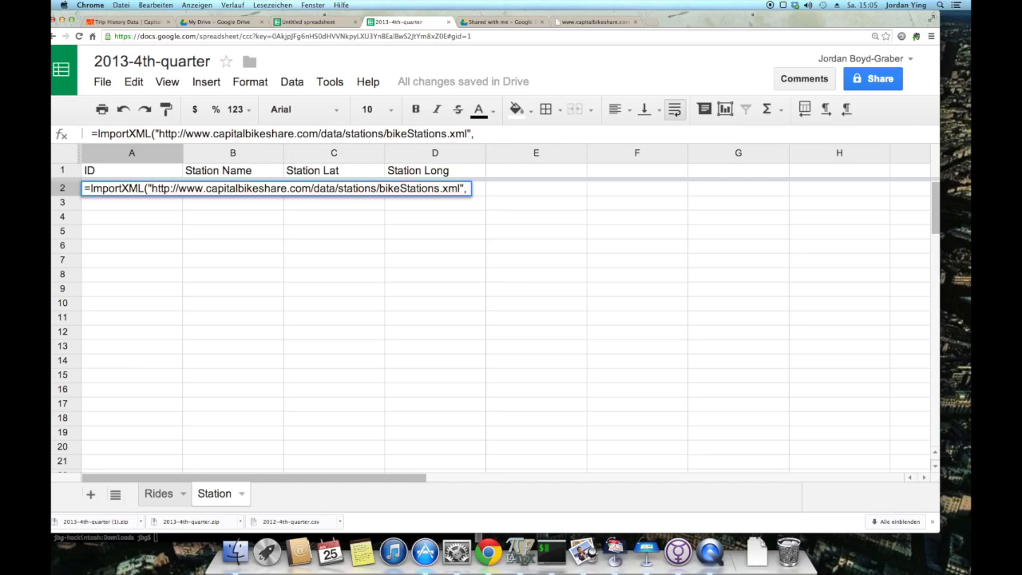
left_click(598, 23)
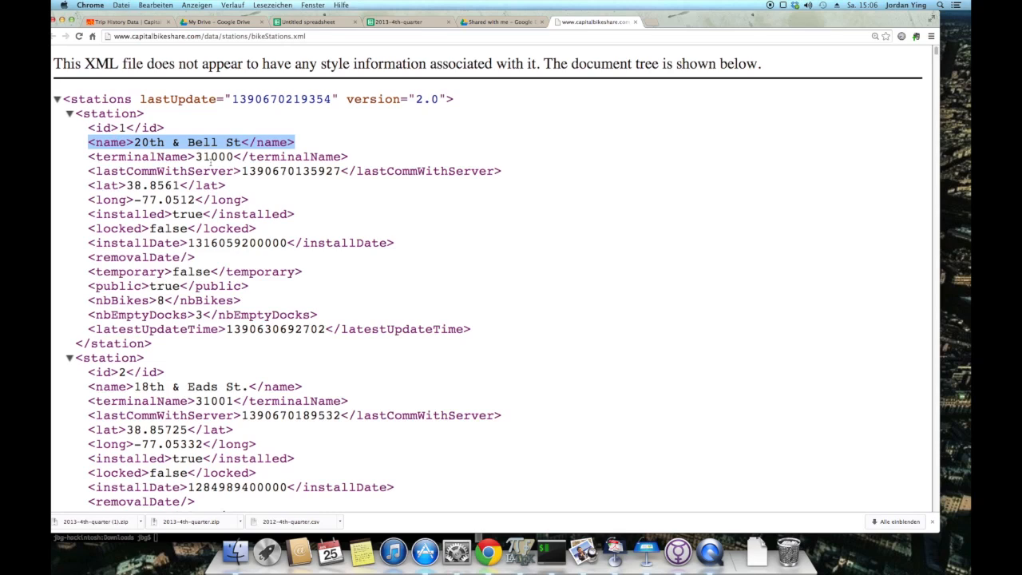
- Complete the ImportXML XPath query so station IDs and names fill the ID and Station Name columns
left_click(407, 22)
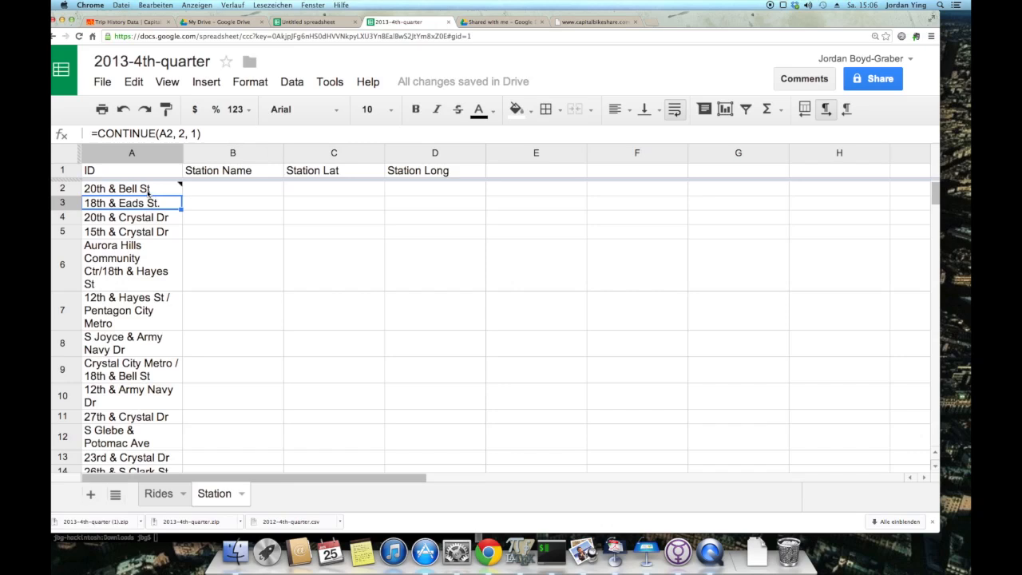
left_click(131, 189)
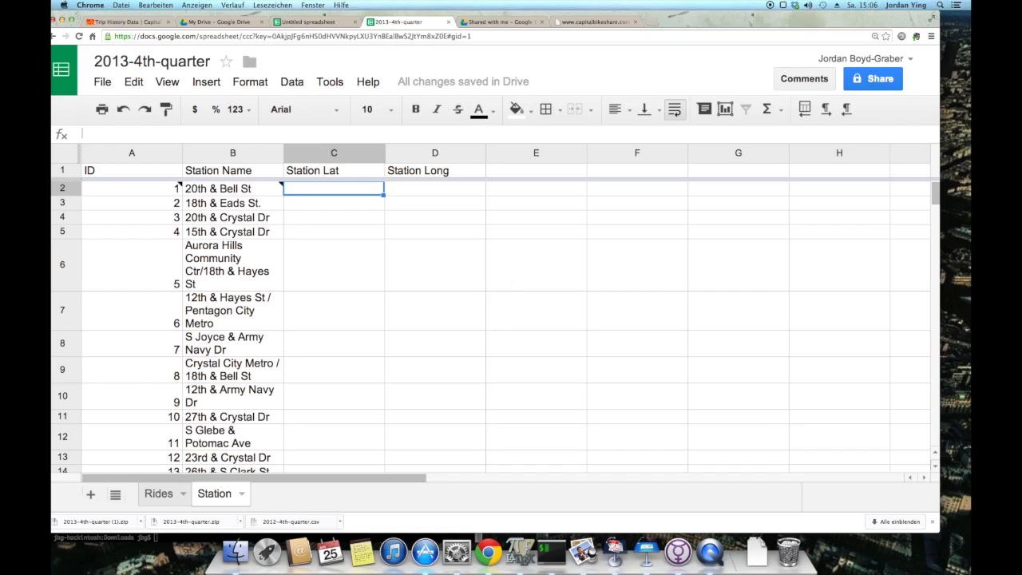
- Extend the ImportXML XPath with lat and long to fill the coordinate columns, returning to Rides
left_click(594, 22)
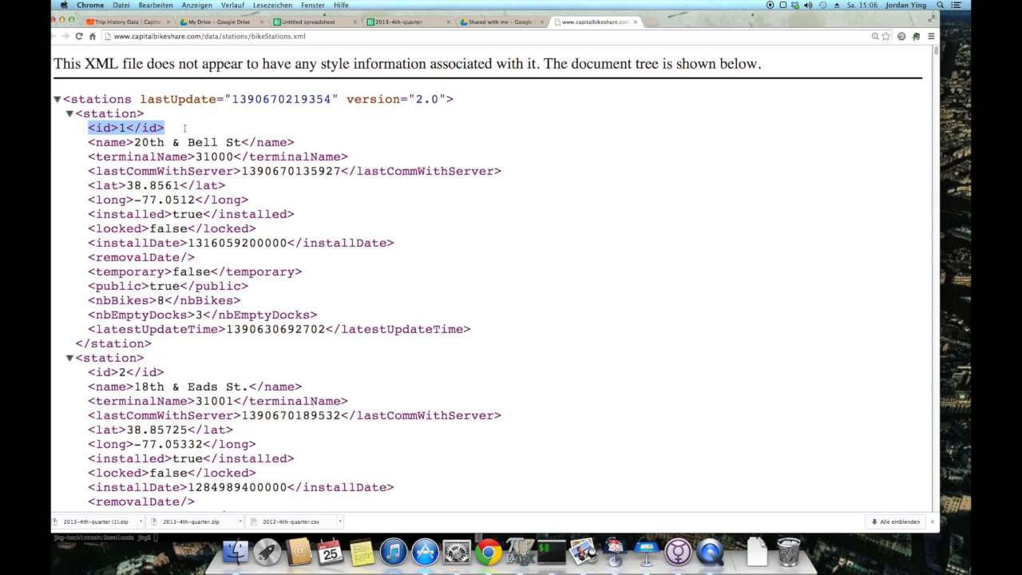
left_click(407, 23)
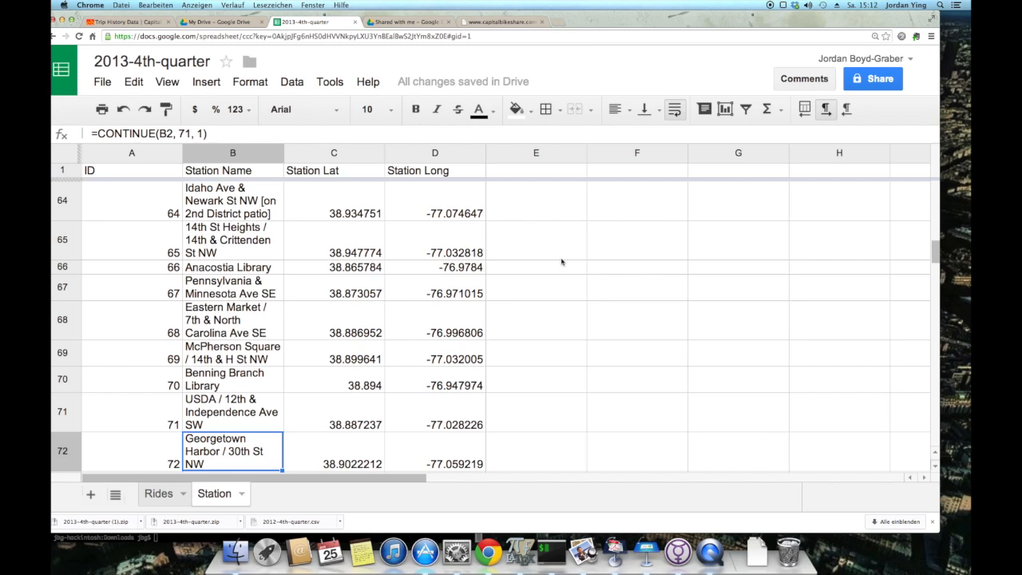
left_click(156, 492)
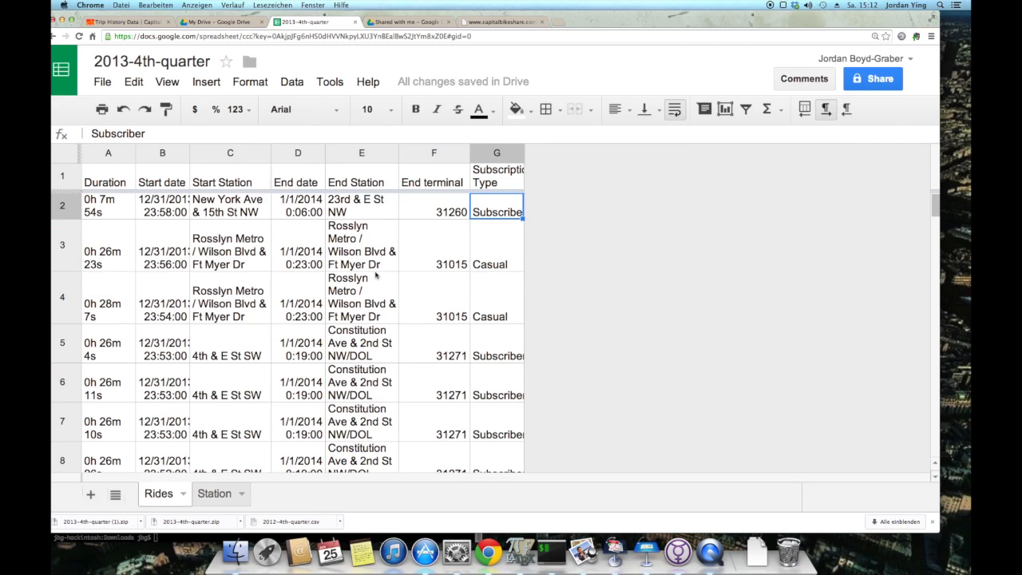
mouse_move(227, 230)
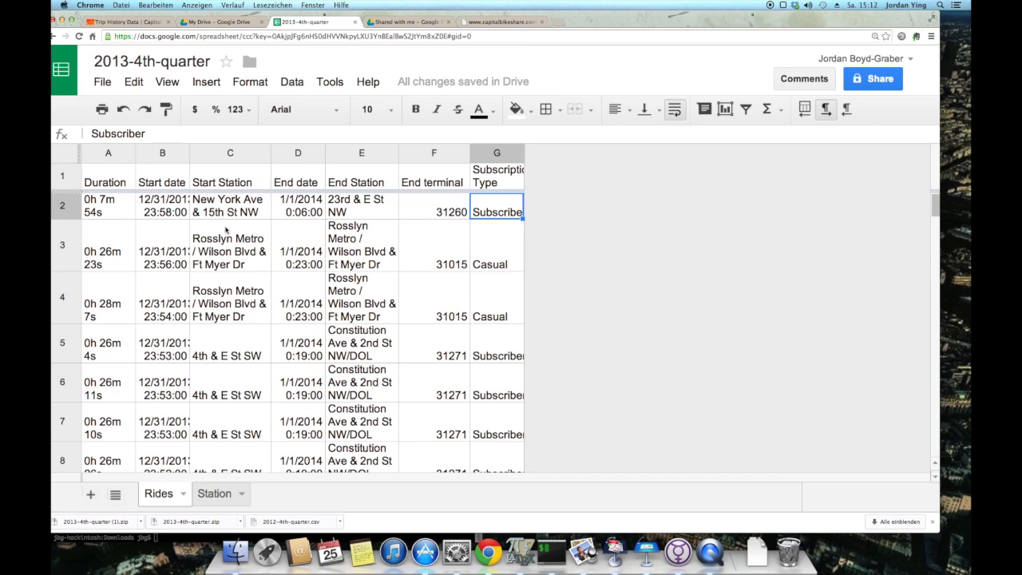
- Add Start Lat, Start Long, End Lat and End Long headers in H1:K1 after Subscription Type
left_click(495, 153)
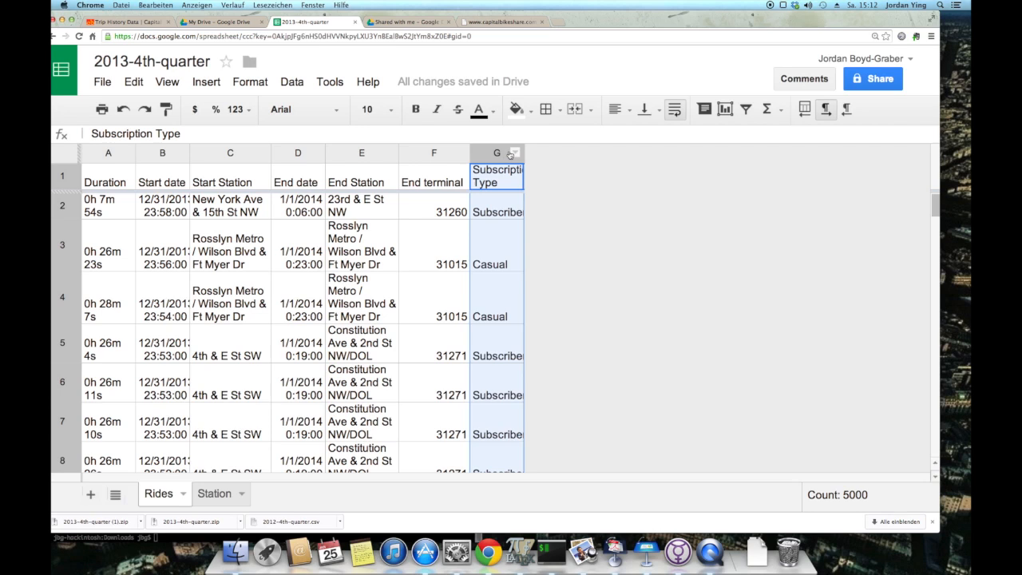
left_click(575, 176)
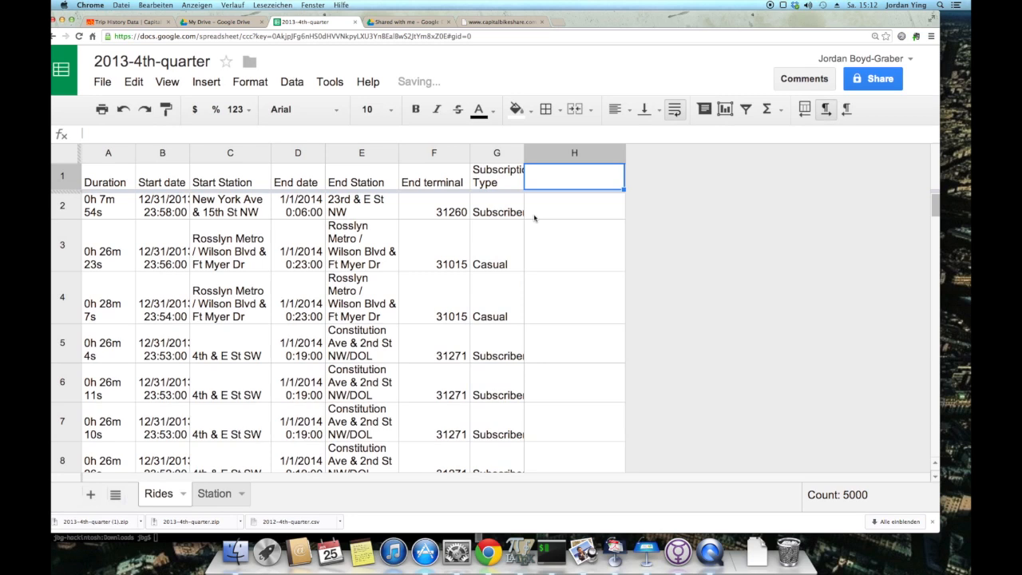
right_click(674, 152)
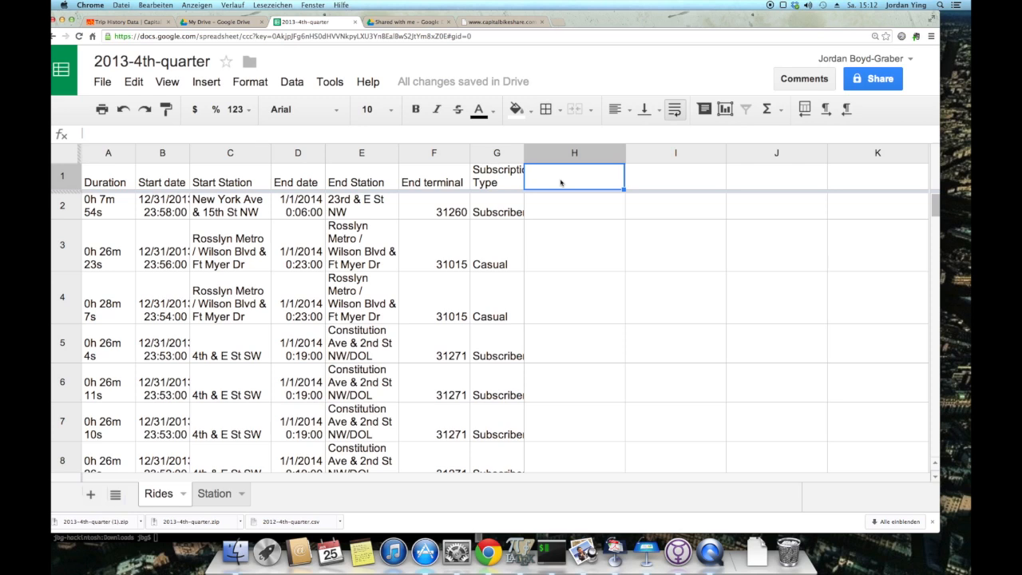
type("Start Lat")
left_click(878, 176)
type("End Long")
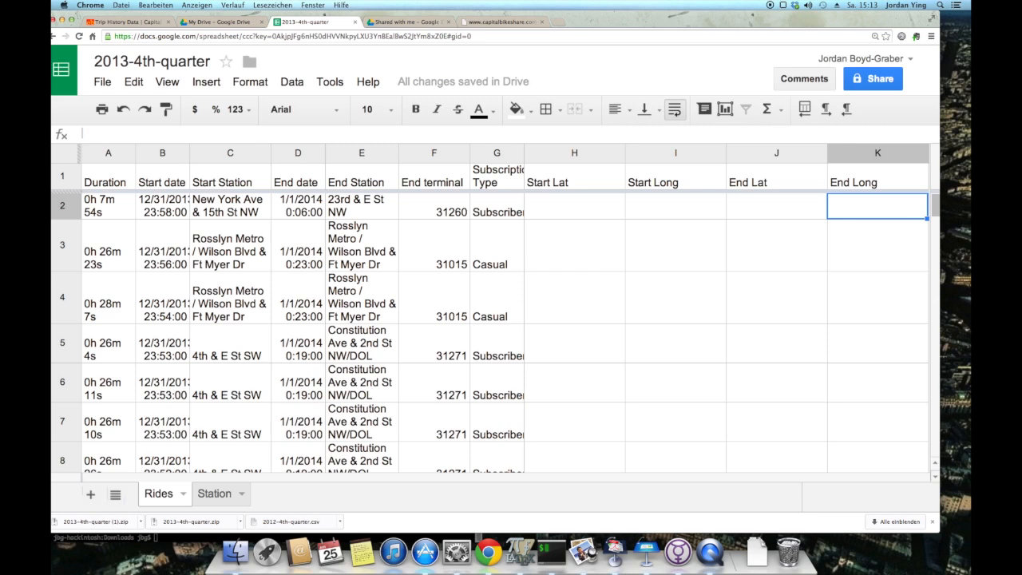
- Check the first ride's start station against the Station sheet and begin =vlookup( in H2
left_click(230, 204)
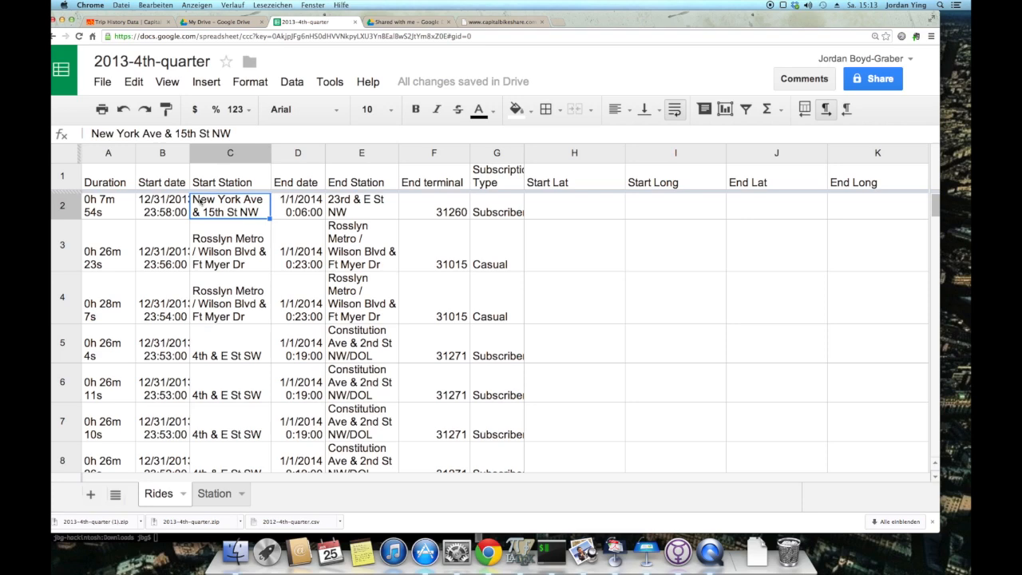
left_click(214, 492)
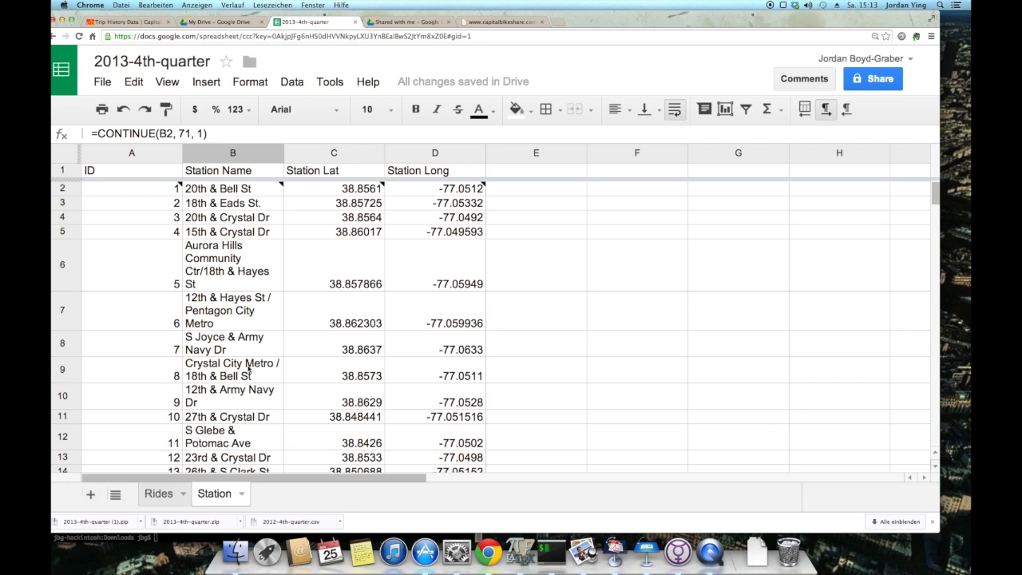
left_click(434, 265)
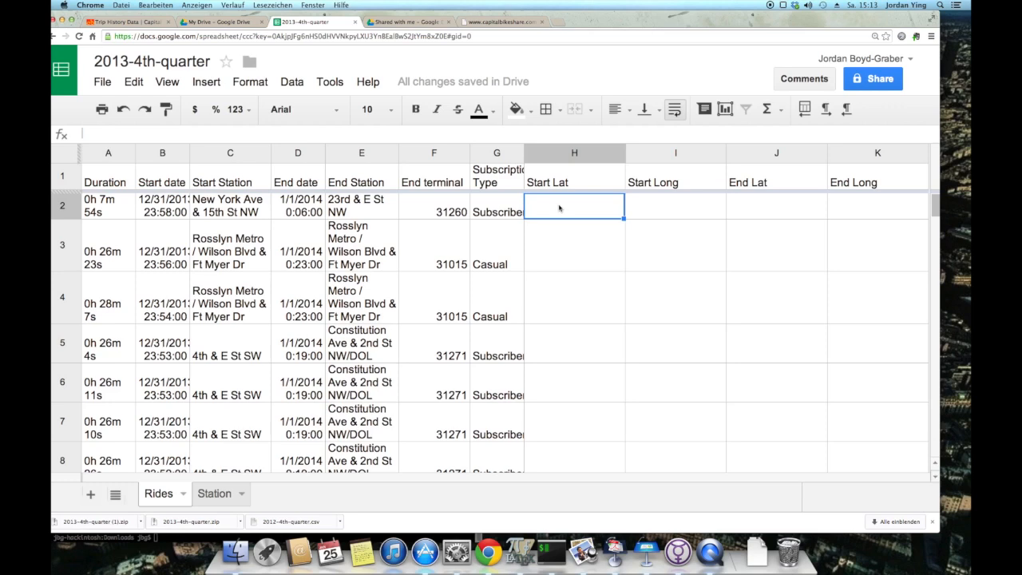
type("=vlookup(")
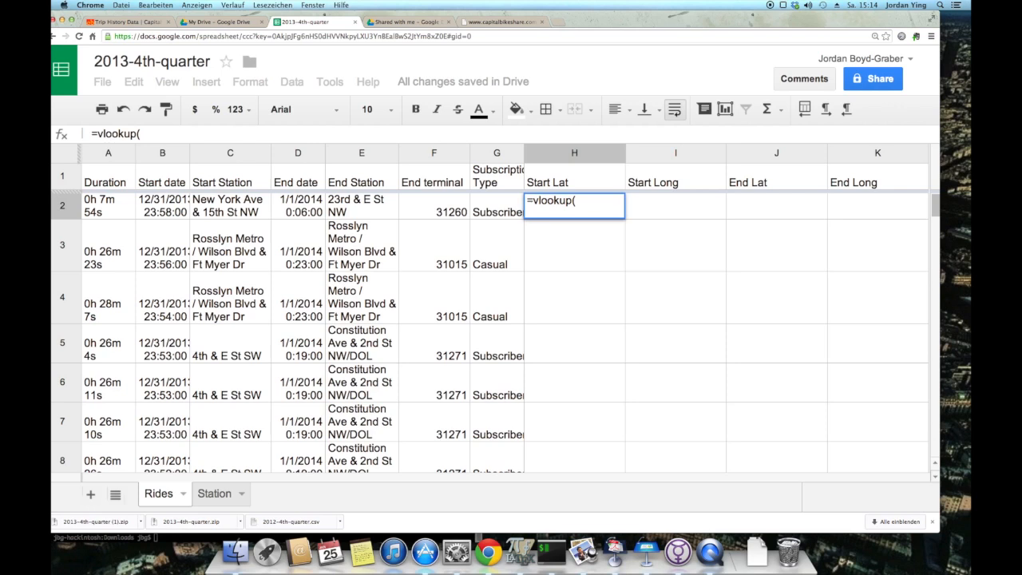
- Finish H2 as =vlookup(C2,Station!B:D,2,false) so it returns the start latitude 38.8991
left_click(230, 205)
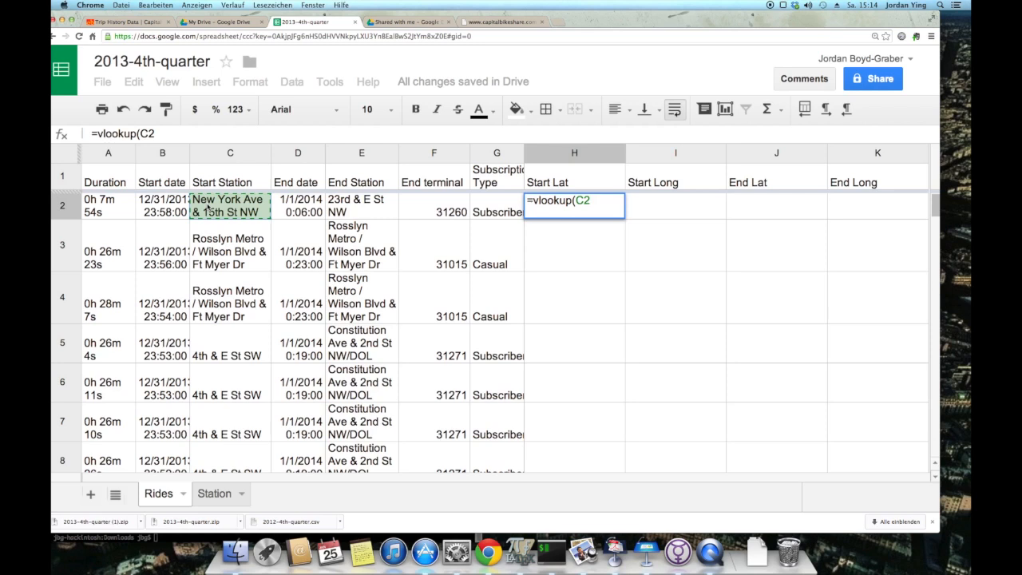
type(",")
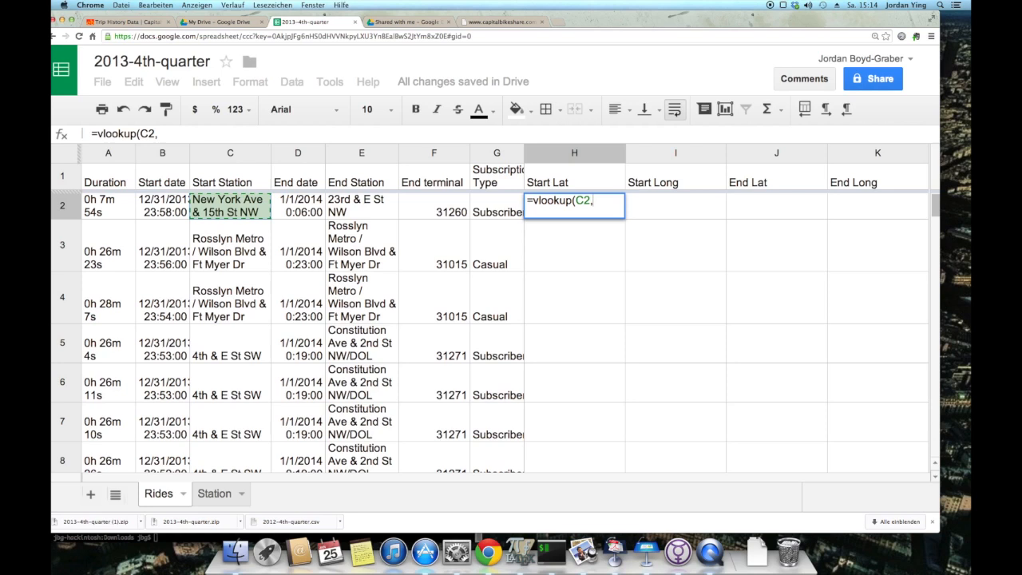
type("Station")
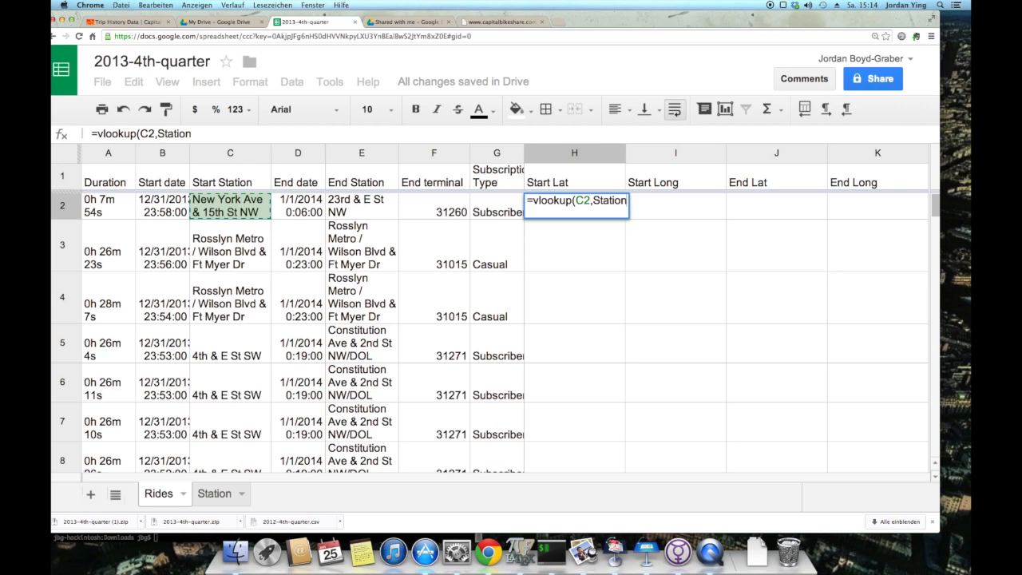
type("!")
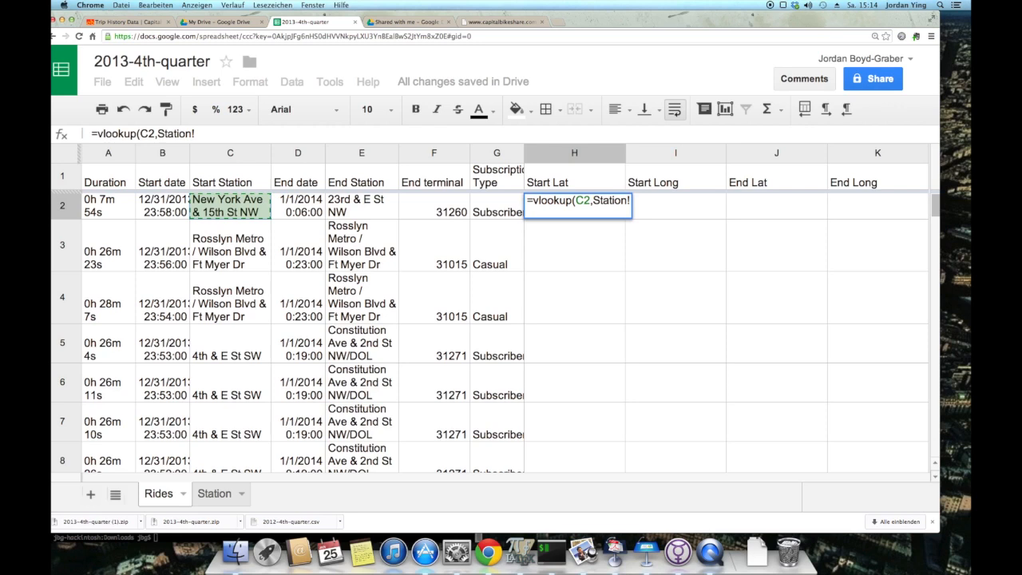
left_click(214, 492)
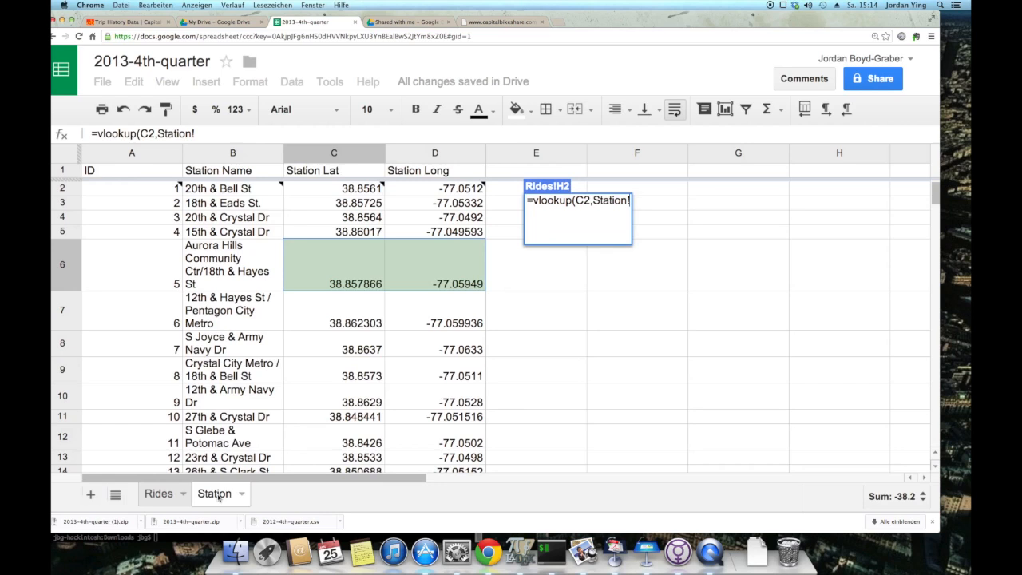
mouse_move(399, 153)
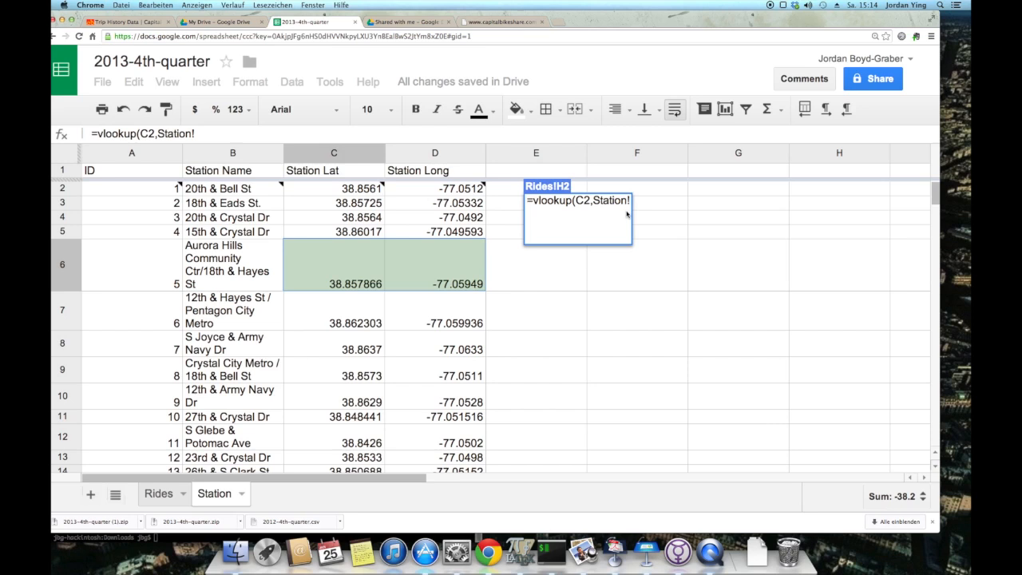
type("B:")
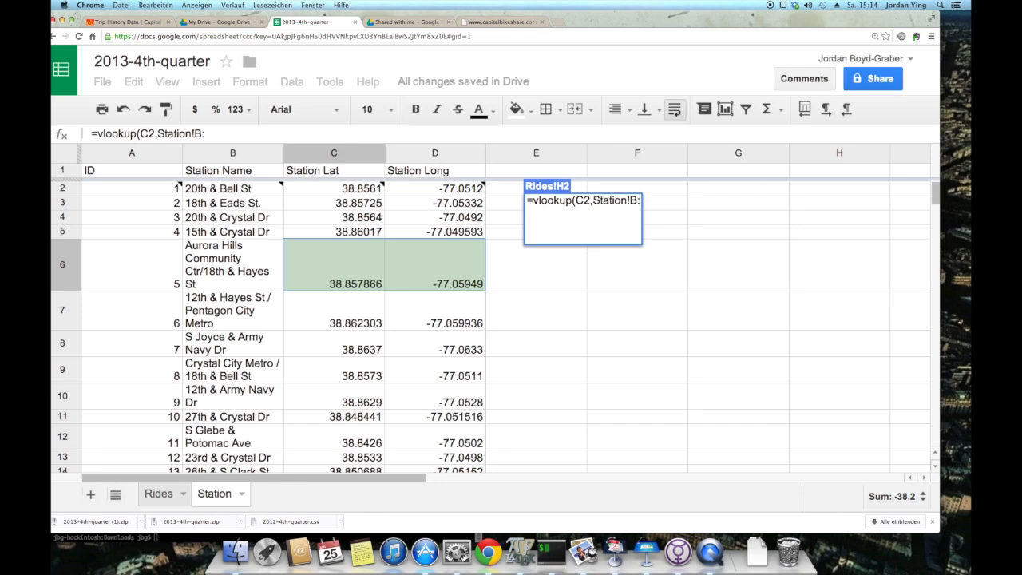
type("D")
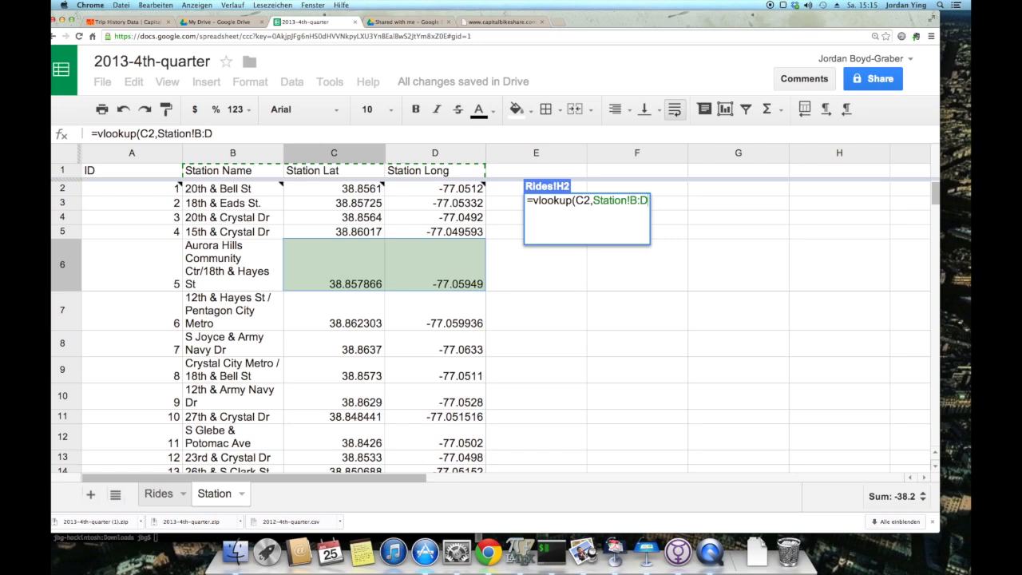
type(",")
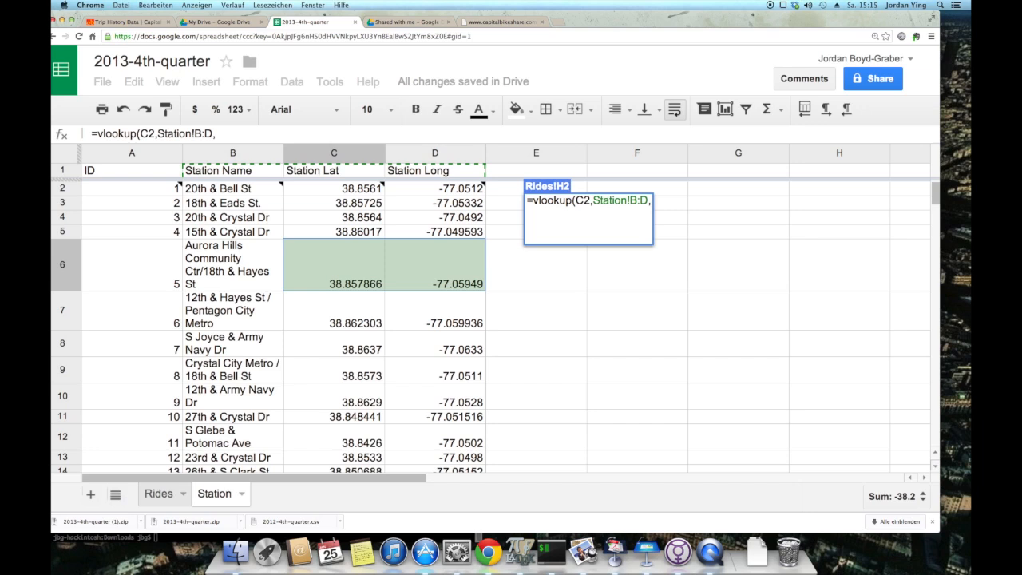
type("2,")
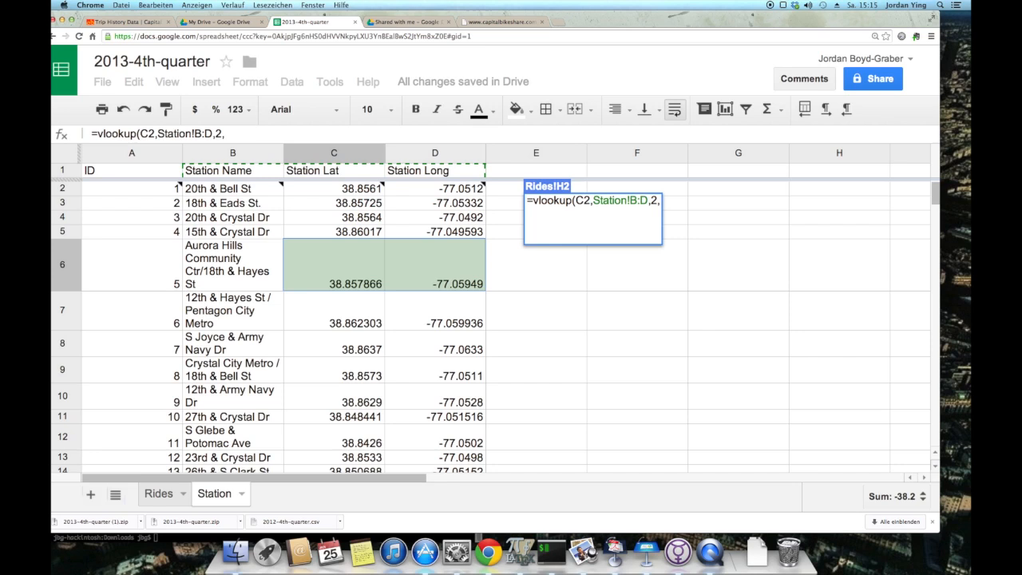
left_click(158, 493)
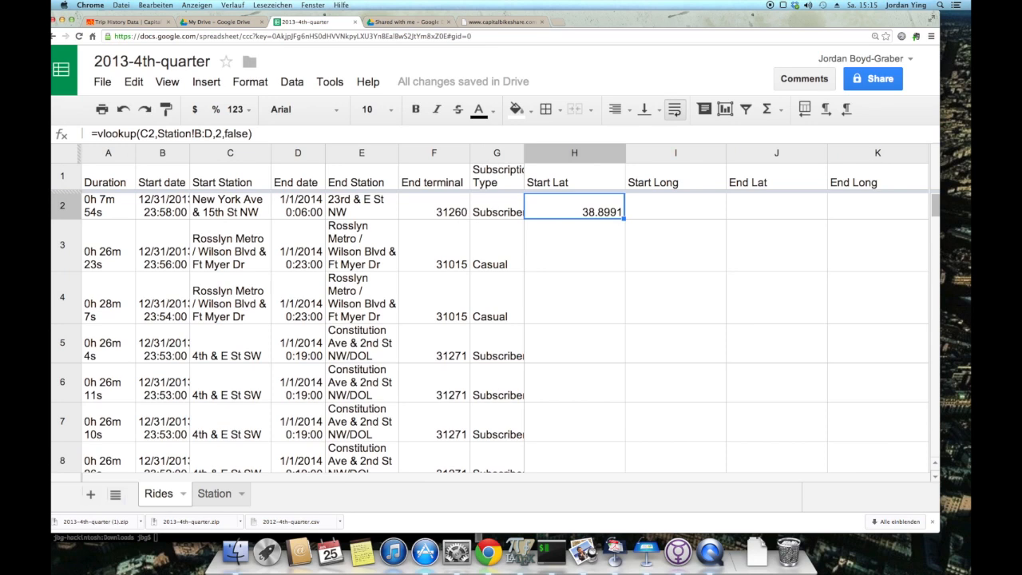
- Copy the Start Lat formula down all rides and enter the Start Long VLOOKUP in I2
left_click(230, 205)
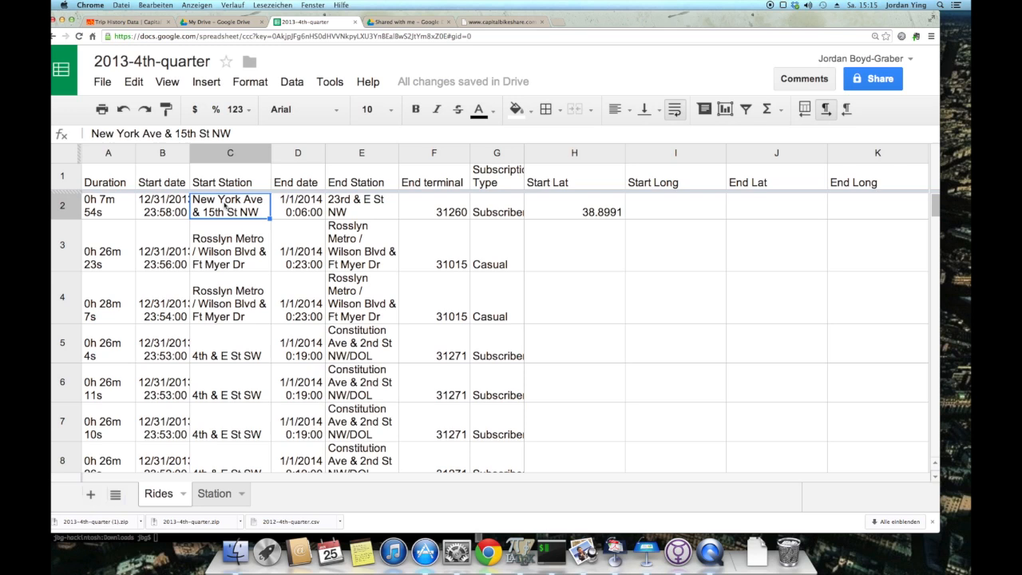
left_click(575, 205)
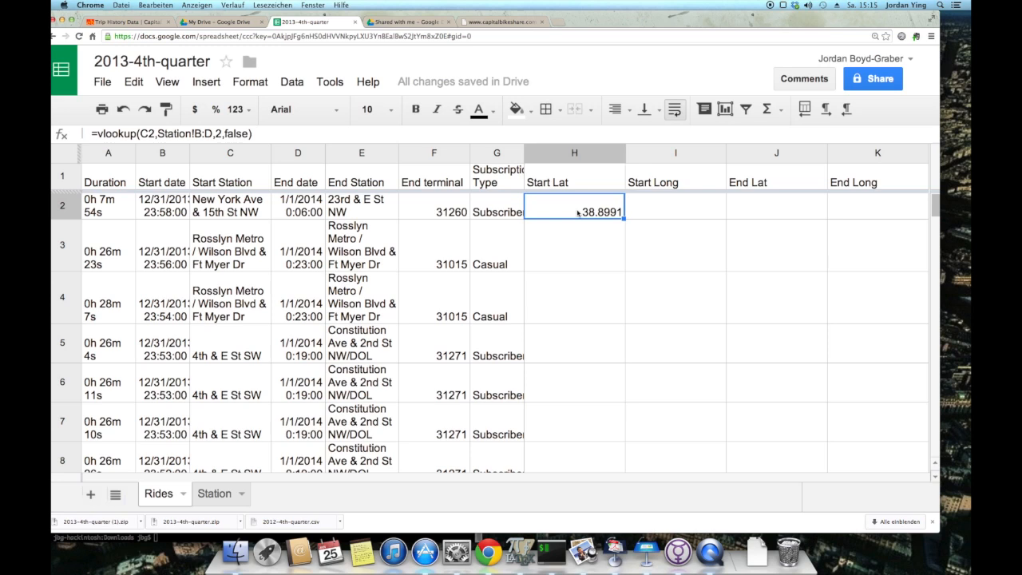
left_click(575, 153)
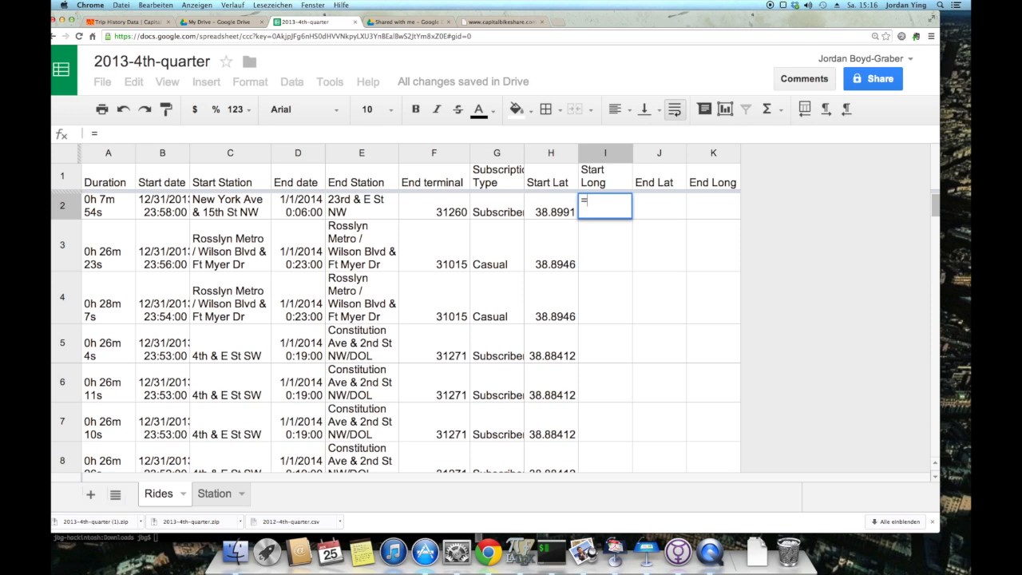
type("=vlookup(C2,Station!B:D,2,false)")
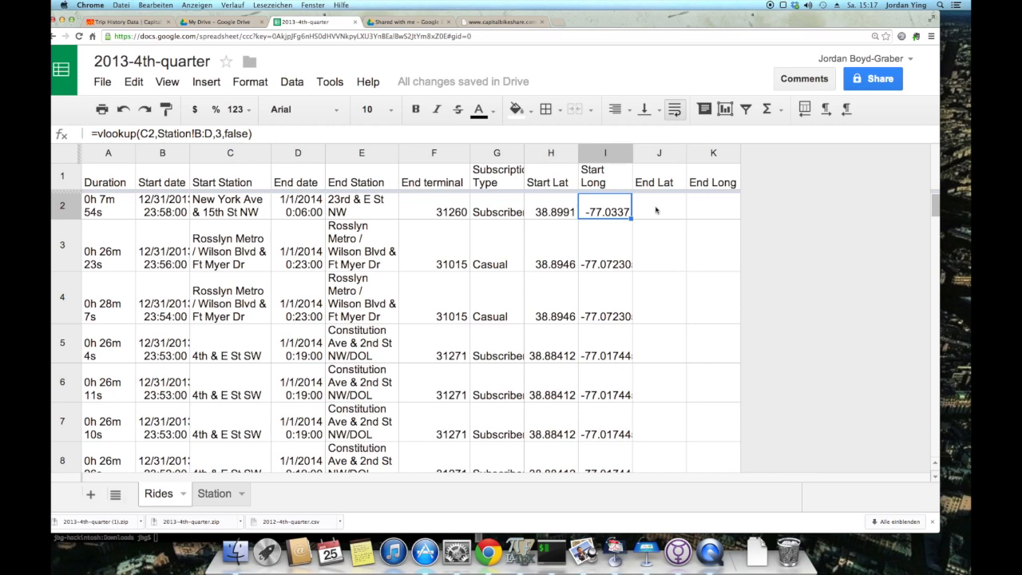
- Enter the End Lat VLOOKUP on E2 in J2 and check the first ride's end station name
left_click(658, 204)
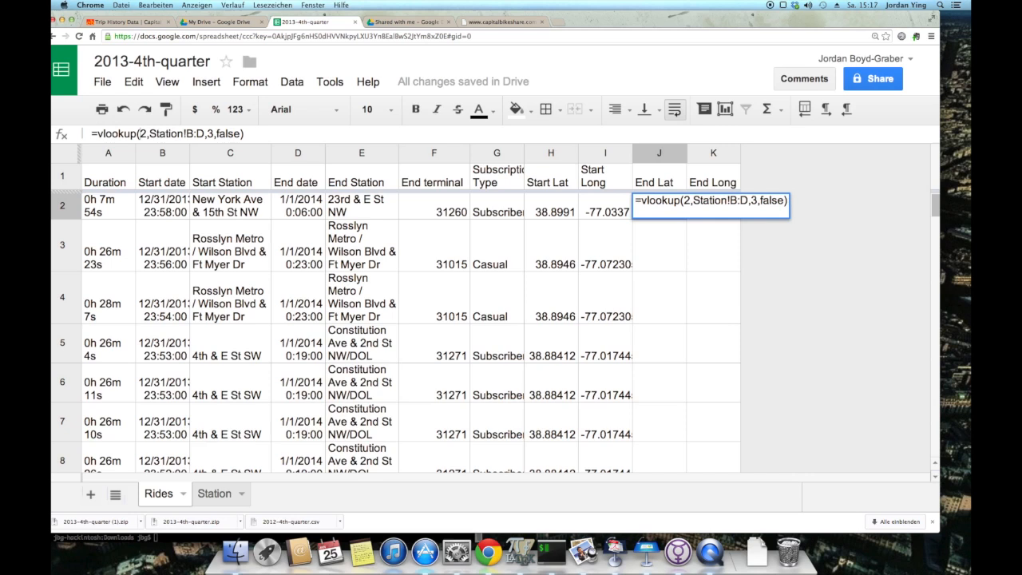
type("E2")
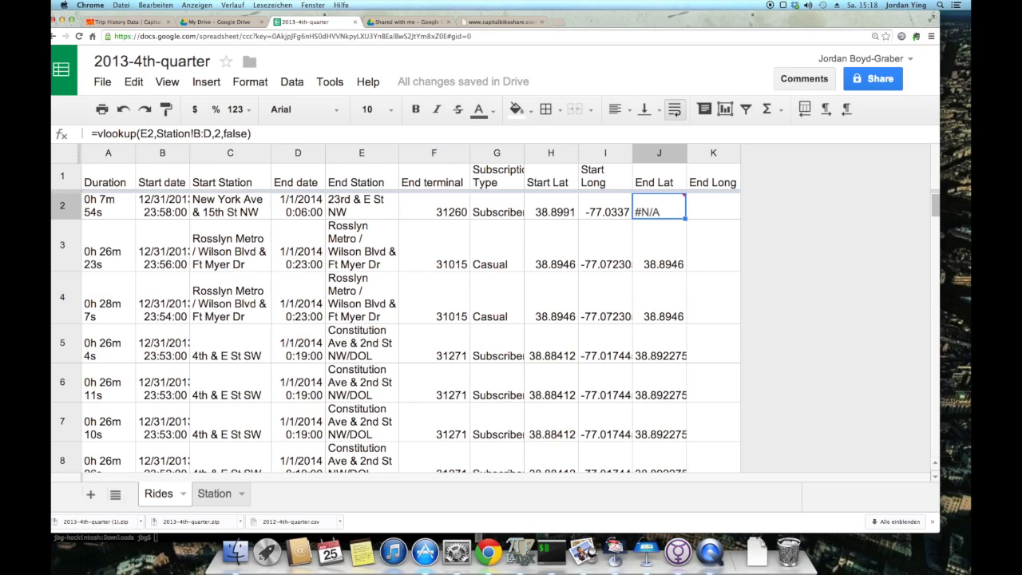
left_click(361, 205)
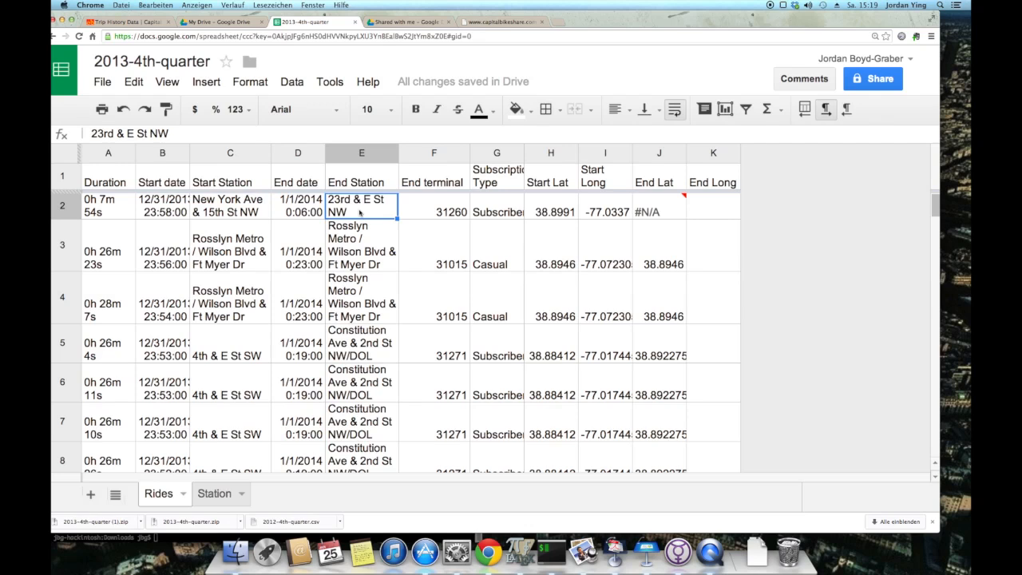
- Commit the End Long VLOOKUP in K2 and review the filled-down end longitudes
left_click(712, 204)
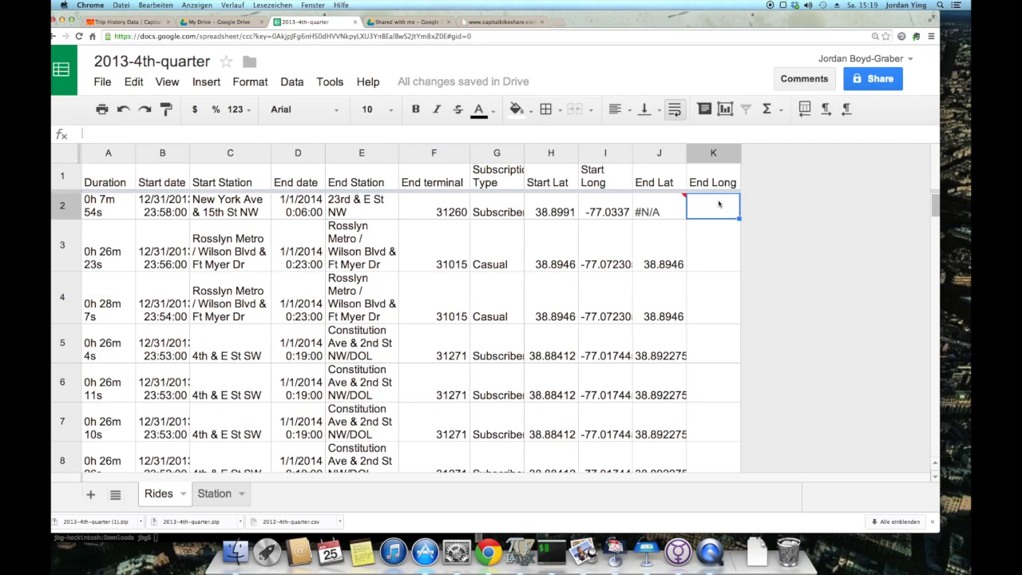
left_click(712, 246)
type("=vlookup(E2,Station!B:D,2,false)")
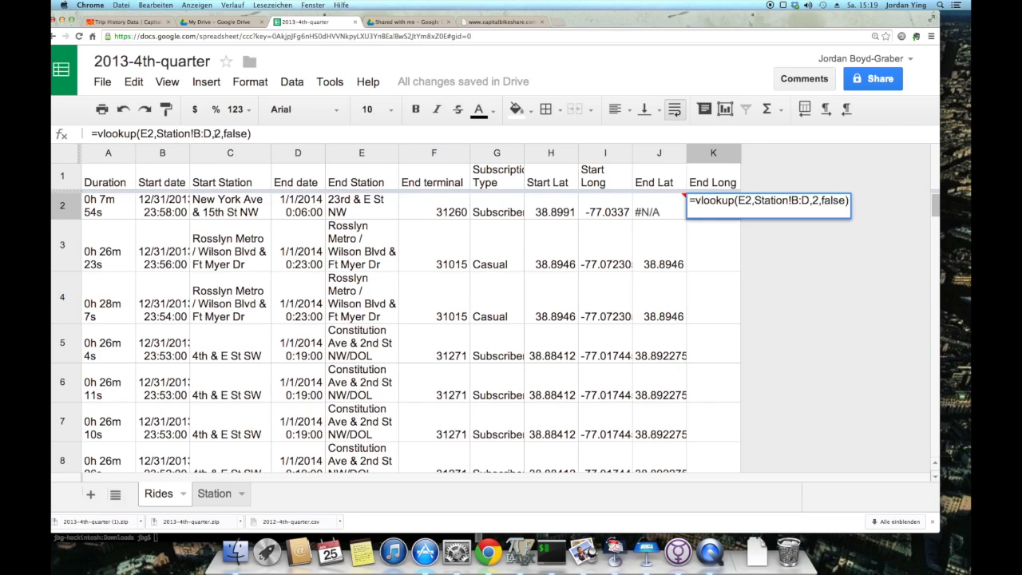
key("Return")
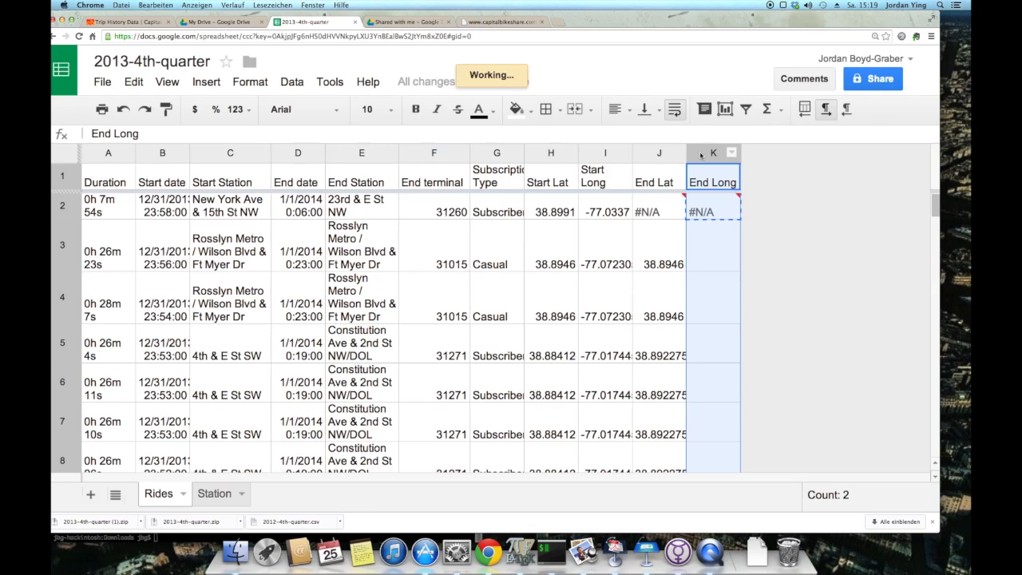
scroll("down", 3)
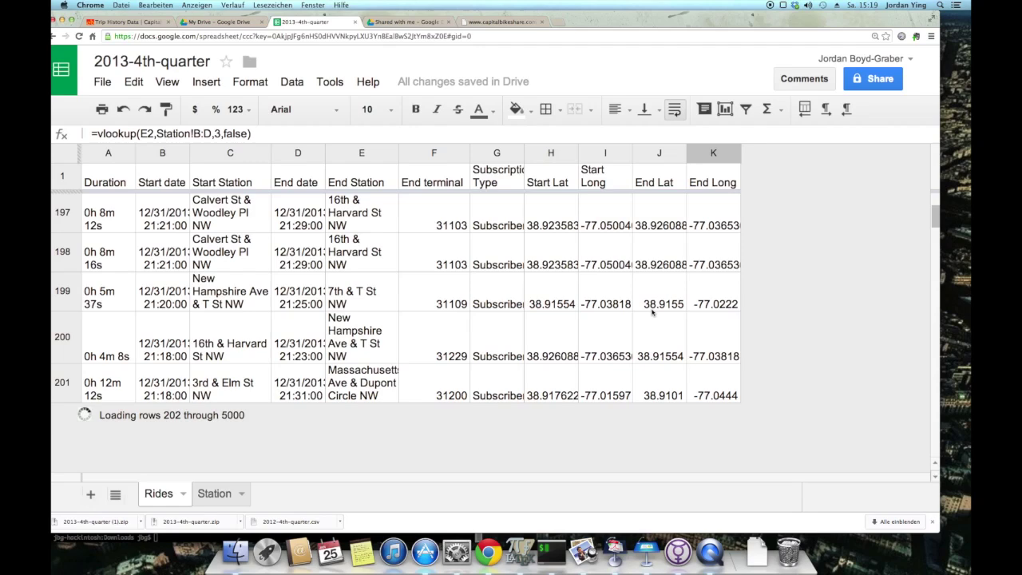
scroll("down", 3)
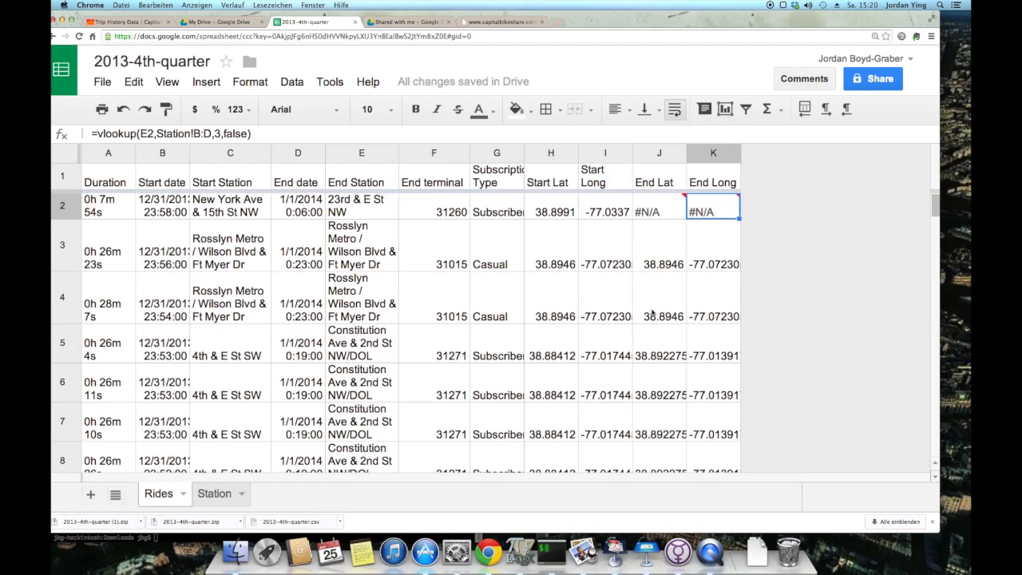
- Download the current Rides sheet as a comma-separated .csv file from the File menu
left_click(103, 82)
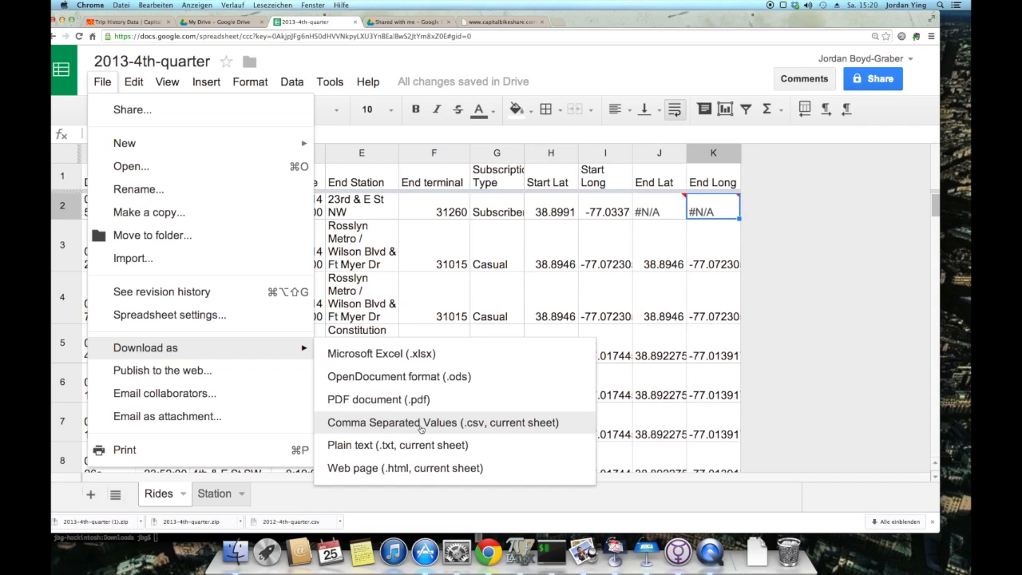
left_click(441, 421)
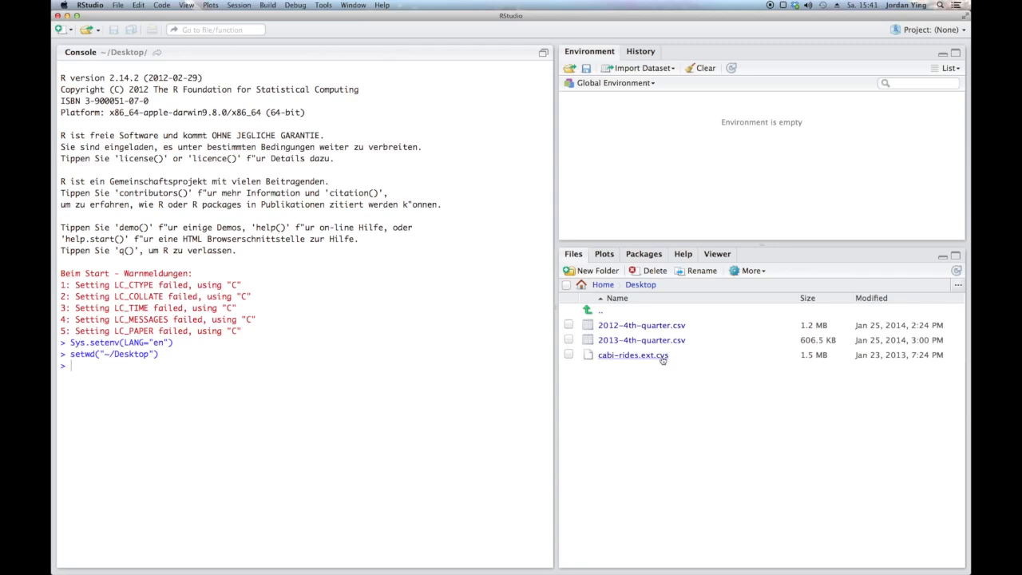
- Run rides <- read.csv("cabi-rides.ext.cvs") to load 5942 rides of 14 variables
type("read")
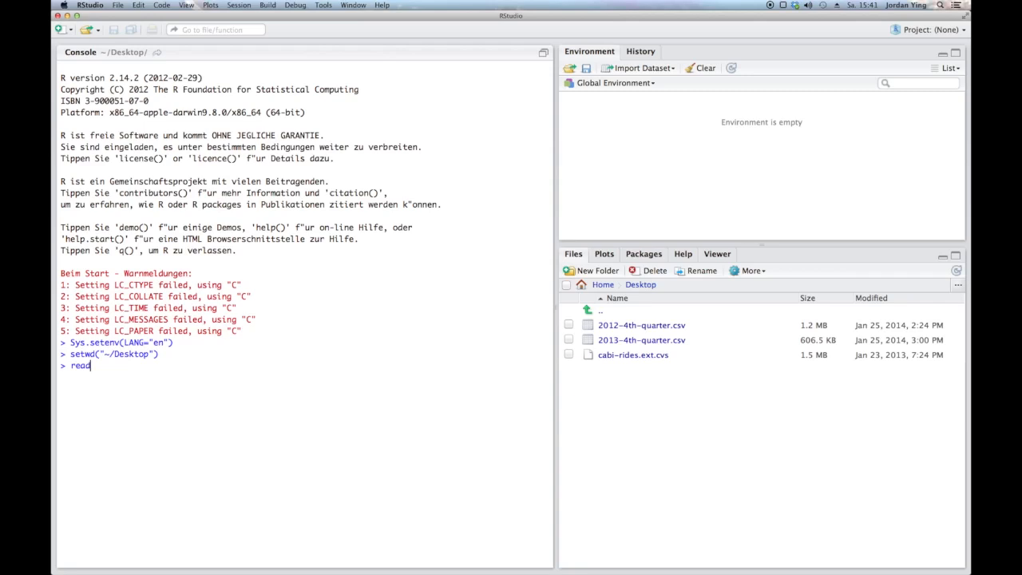
type(".csv")
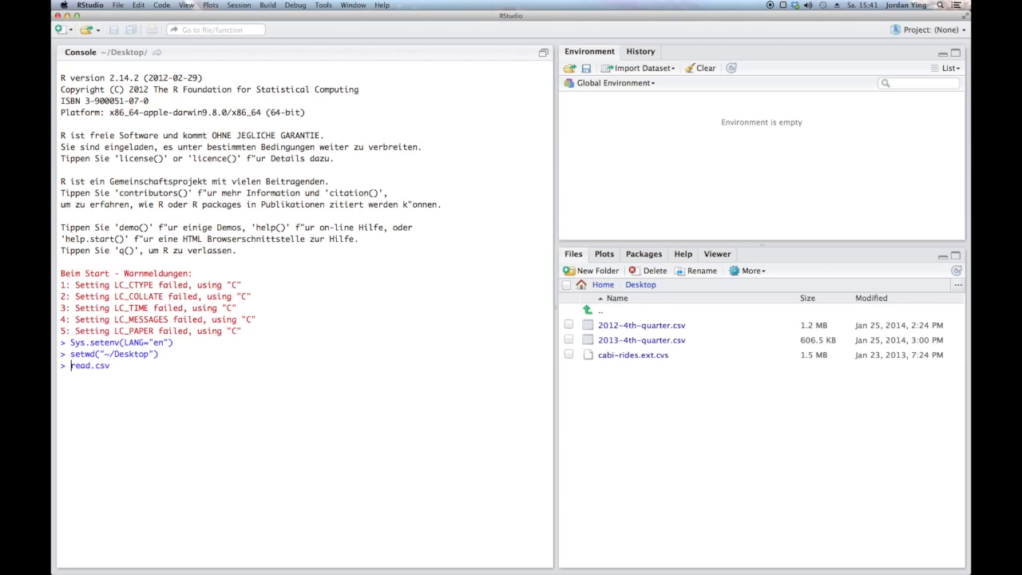
key("Return")
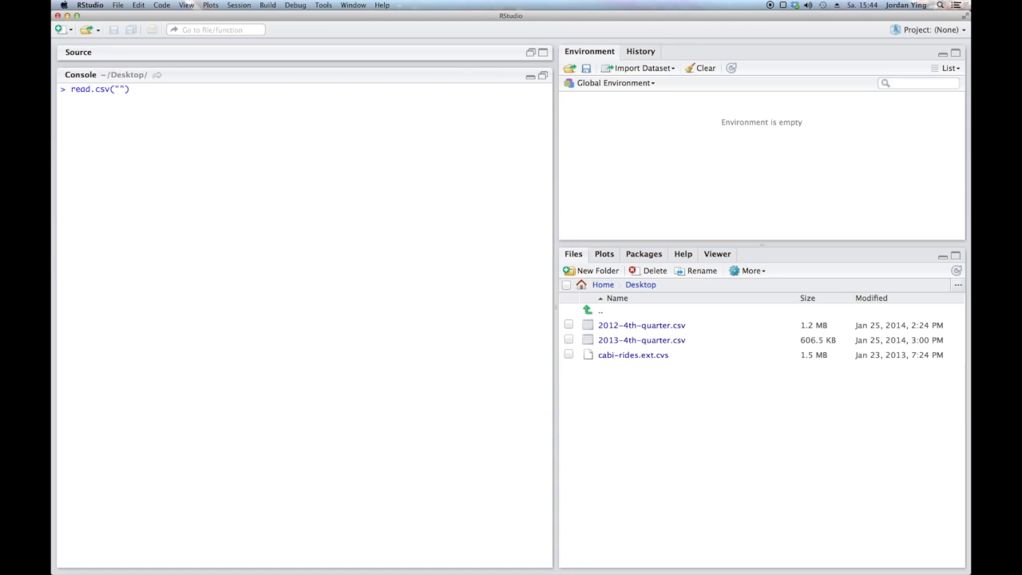
type("cabi-rides.ext.cvs")
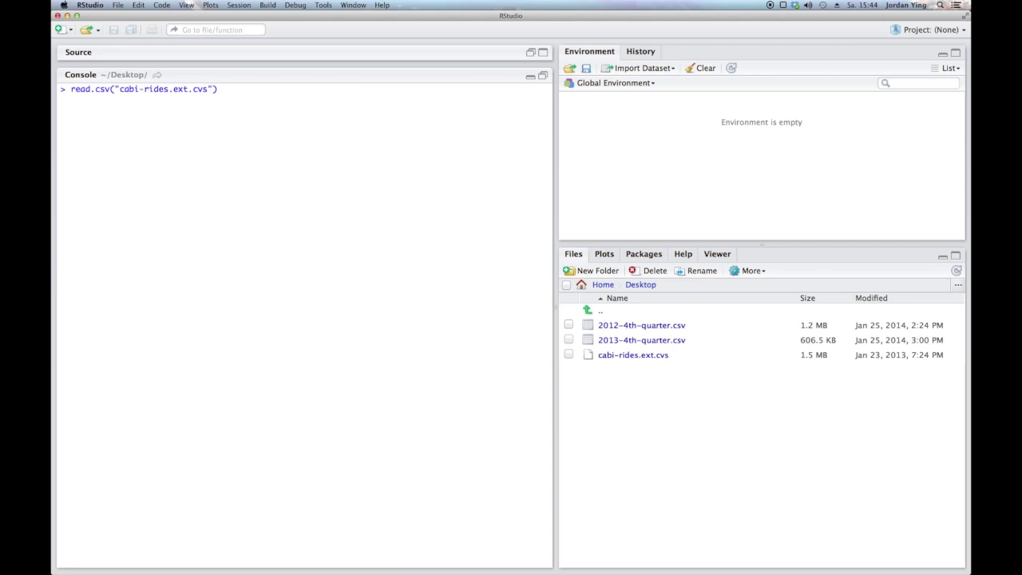
type("rides")
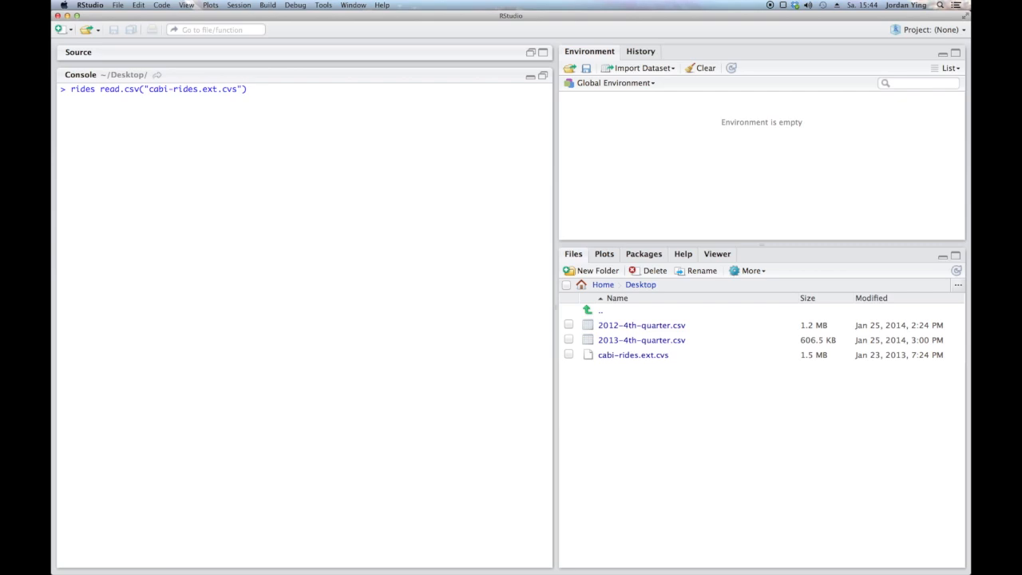
type("<-")
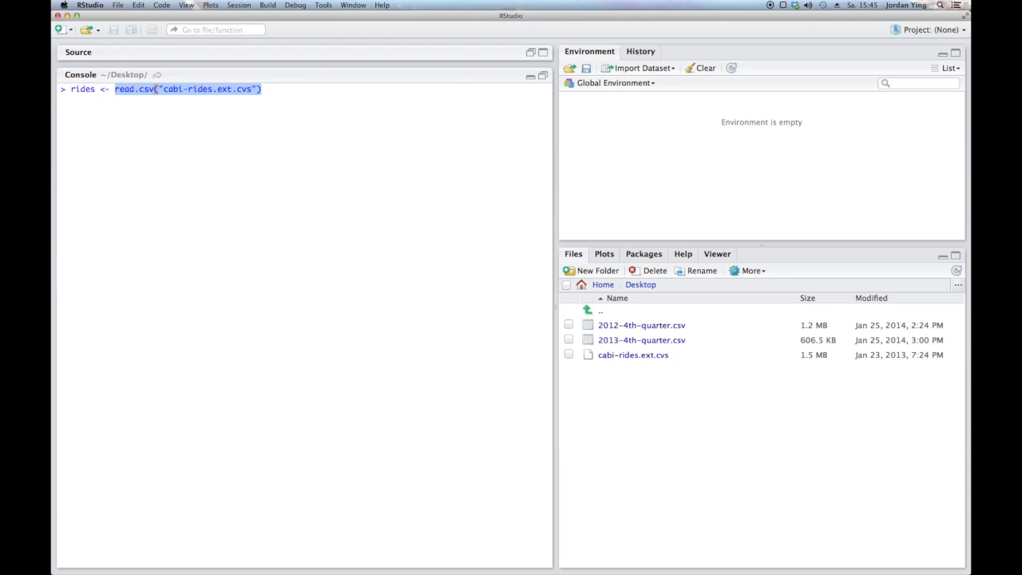
key("Return")
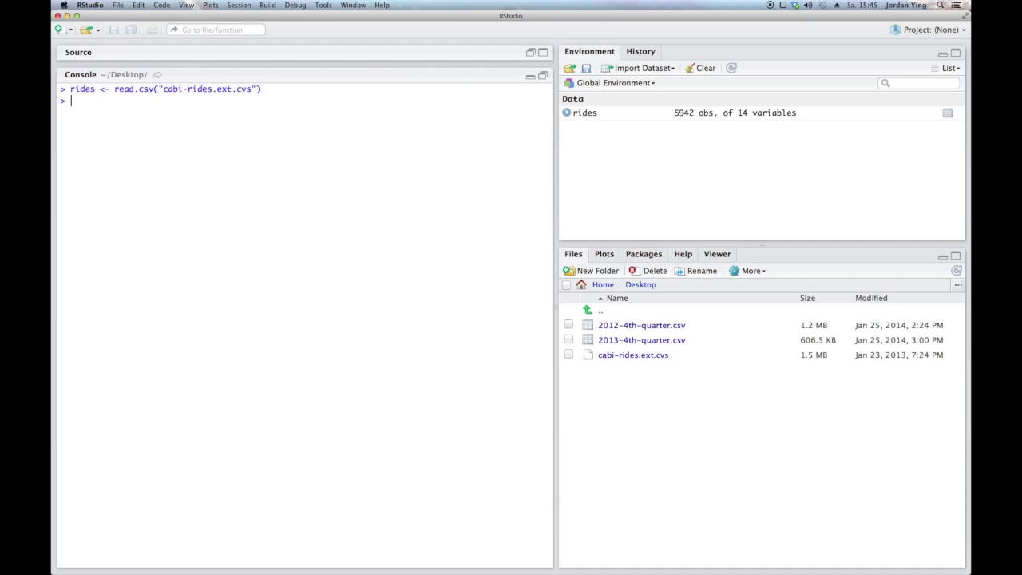
mouse_move(631, 101)
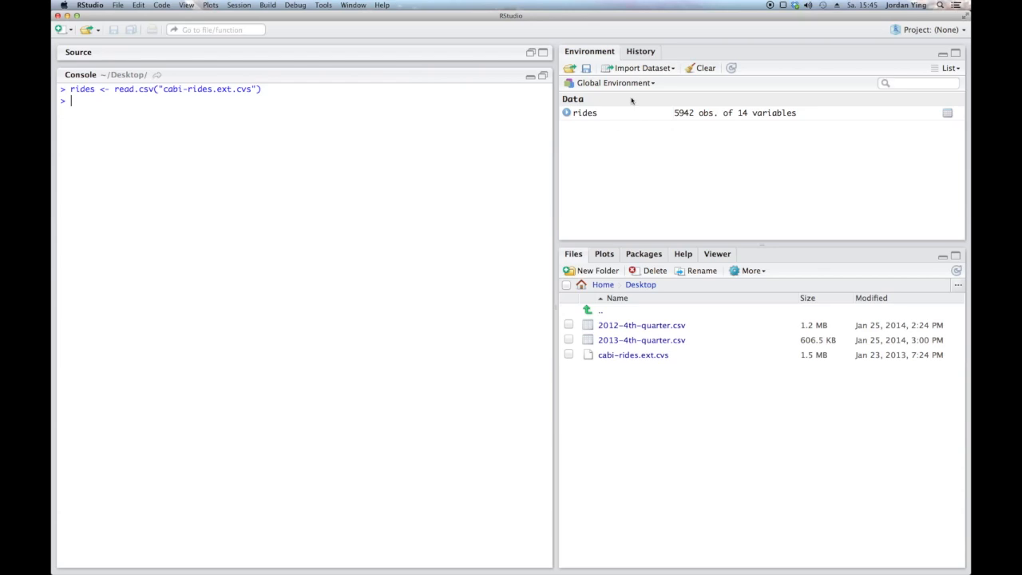
mouse_move(365, 160)
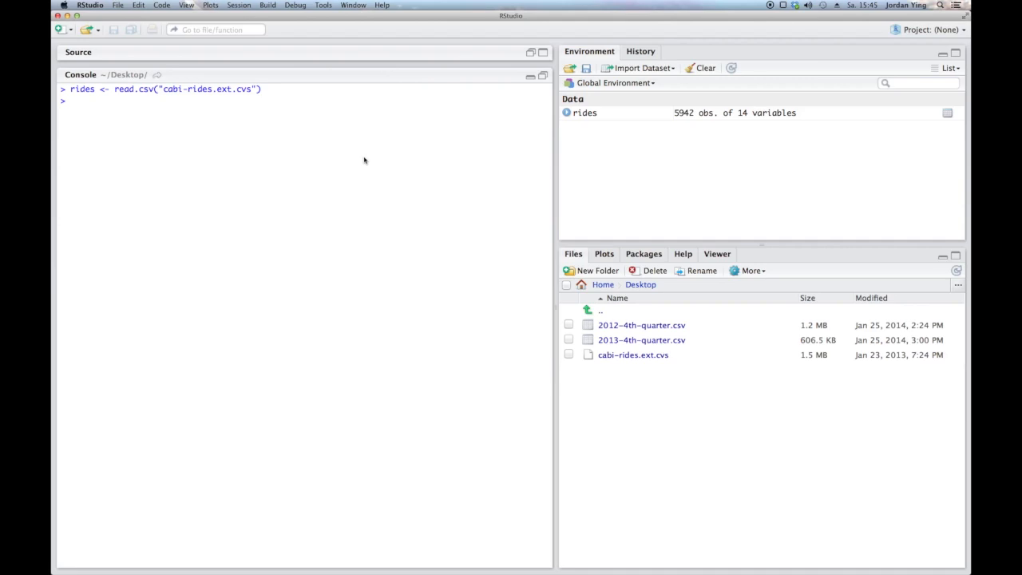
- Run head(rides) and head(rides$duration) to preview the rows and duration values
type("head()")
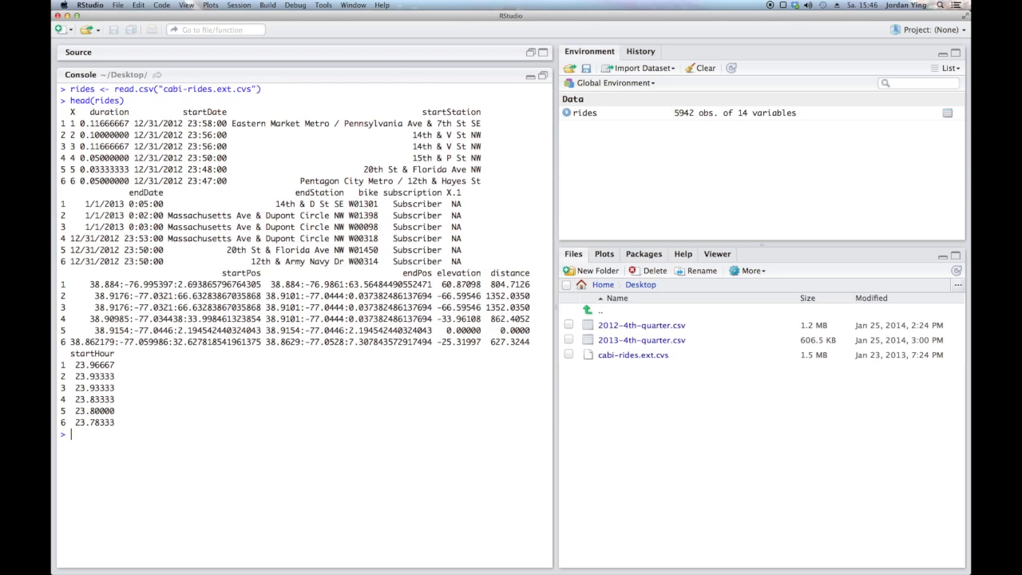
type("rides")
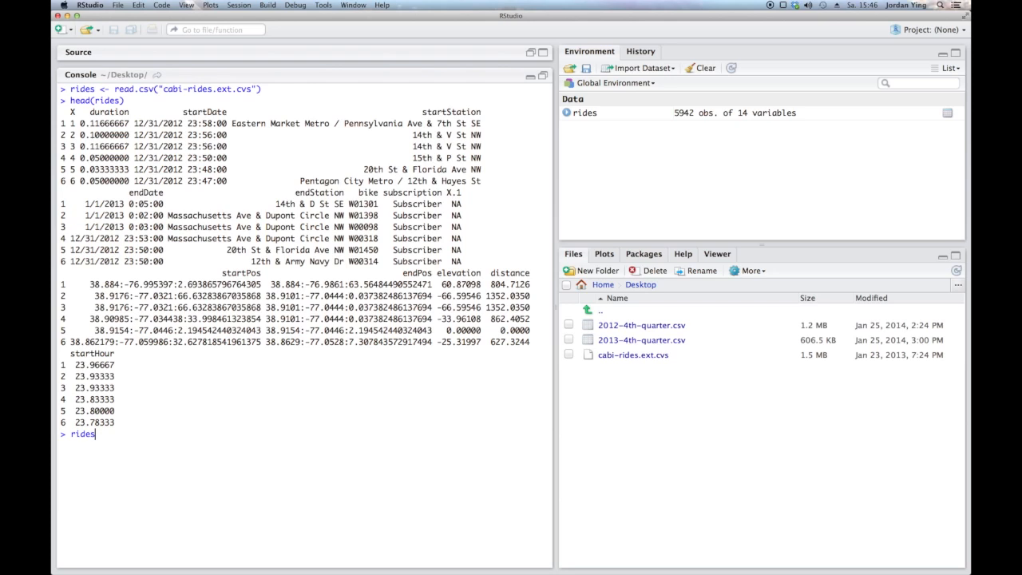
type("$")
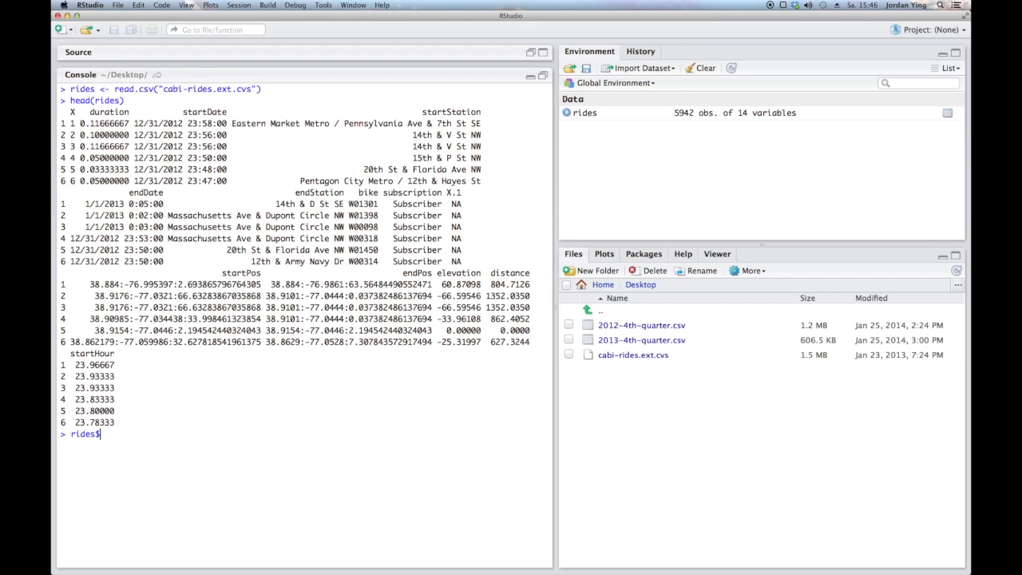
type("duration")
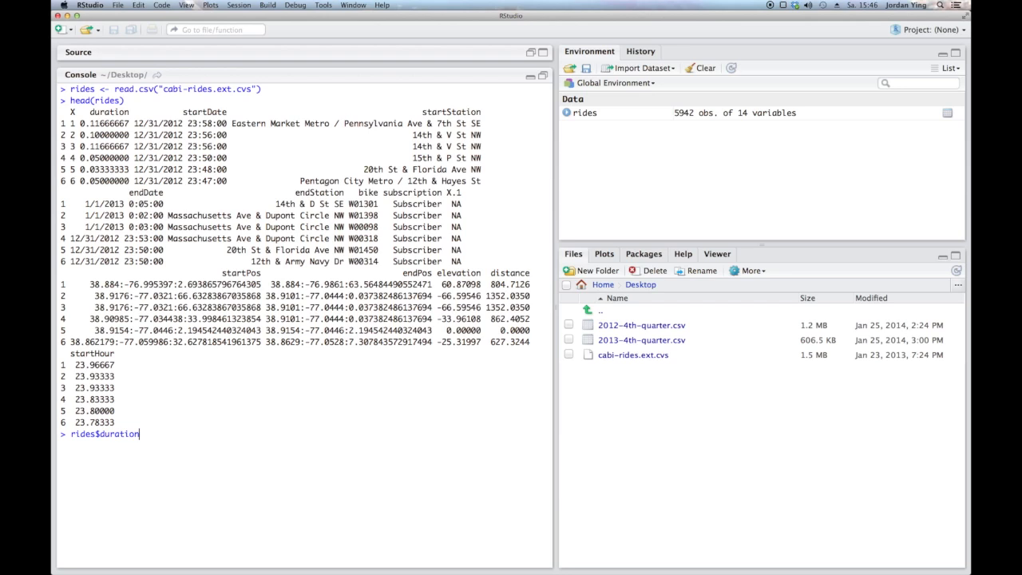
type("head(rides$duration)")
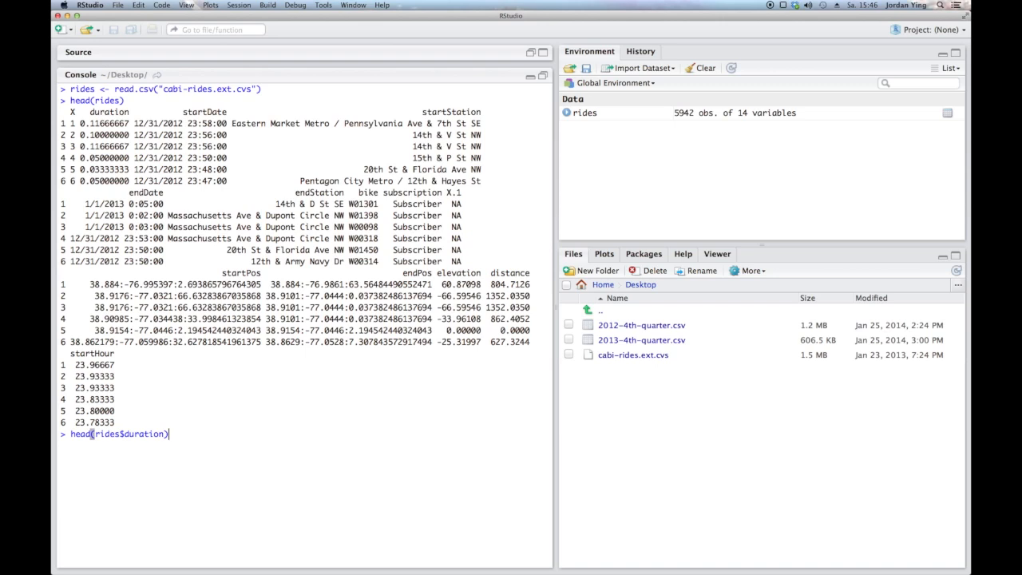
key("Return")
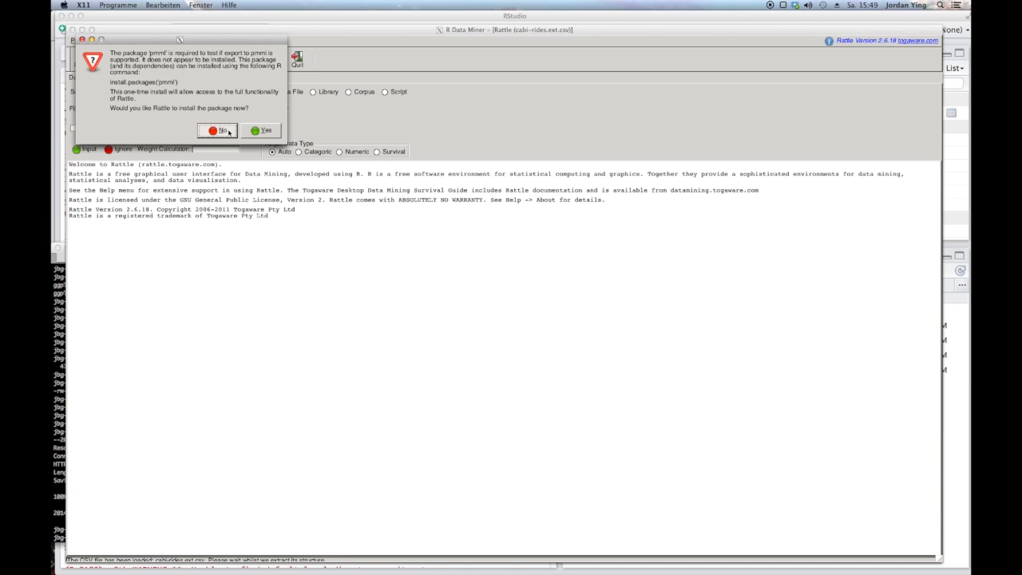
- Answer No to the pmml package install prompt so the 14 variables load
left_click(217, 131)
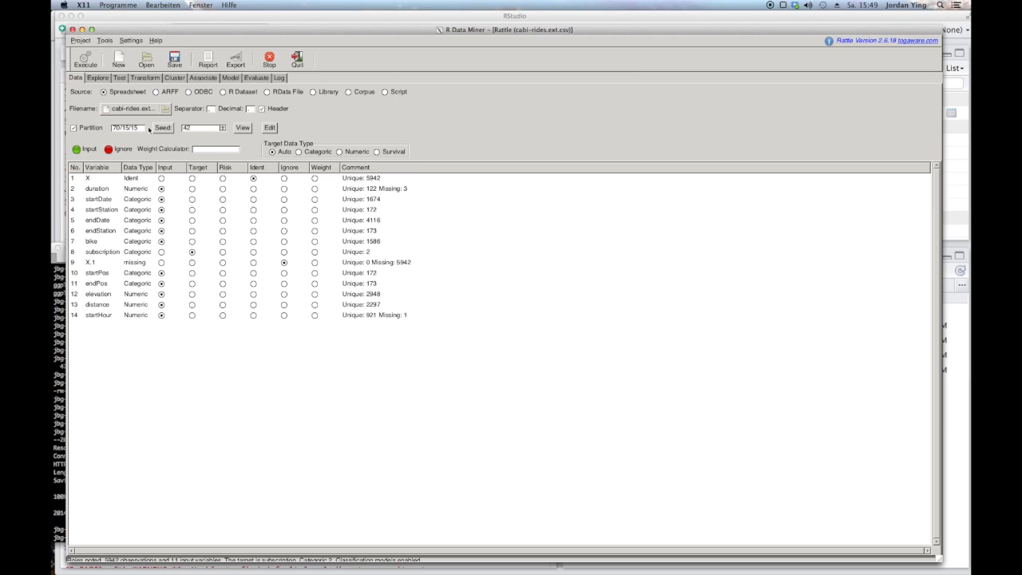
mouse_move(90, 190)
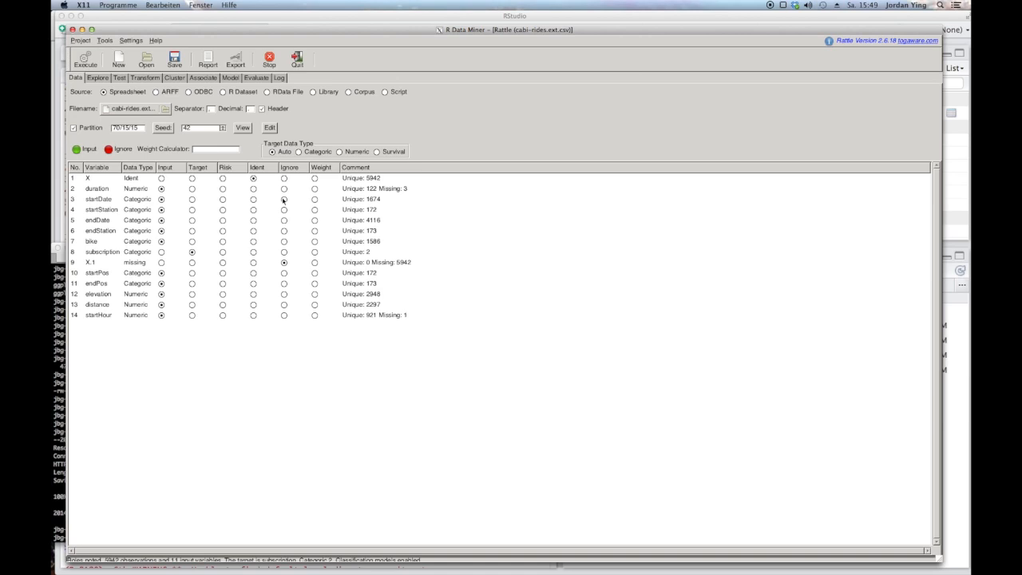
- Mark the startDate and bike variables as Ignore in the Data variable list
left_click(284, 220)
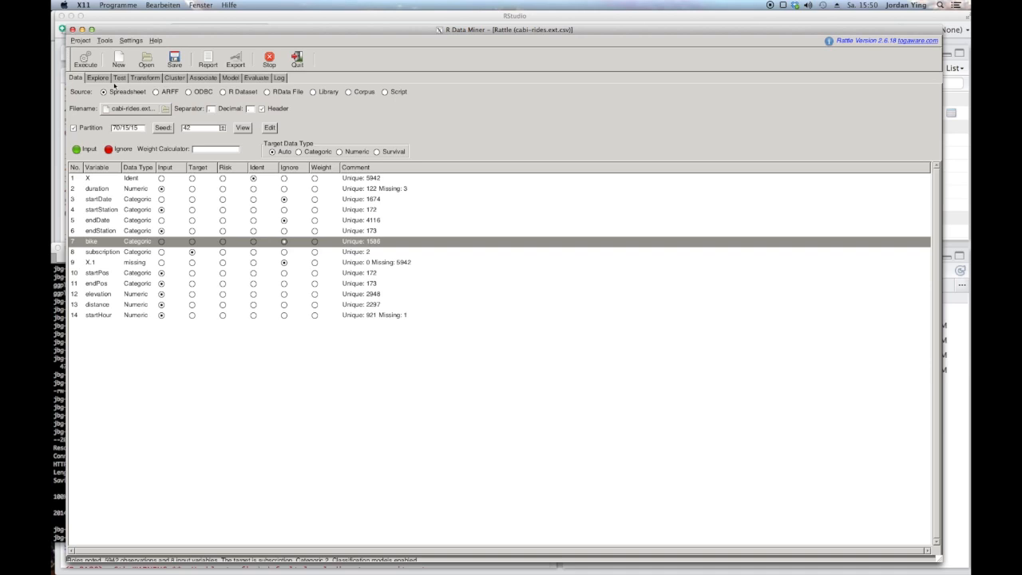
left_click(96, 76)
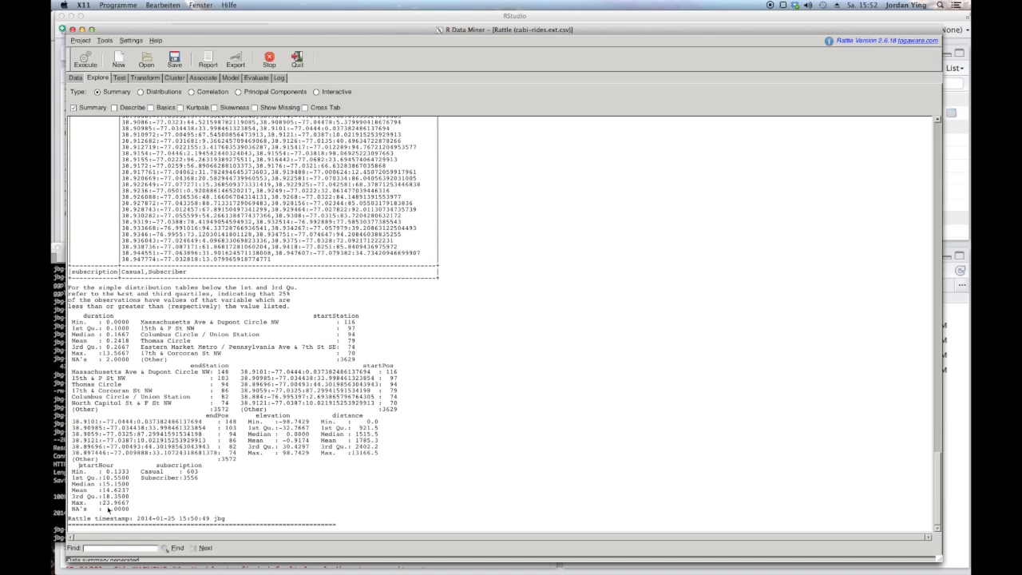
- Generate a Distributions box plot of duration by subscription type, view it and close it
left_click(141, 91)
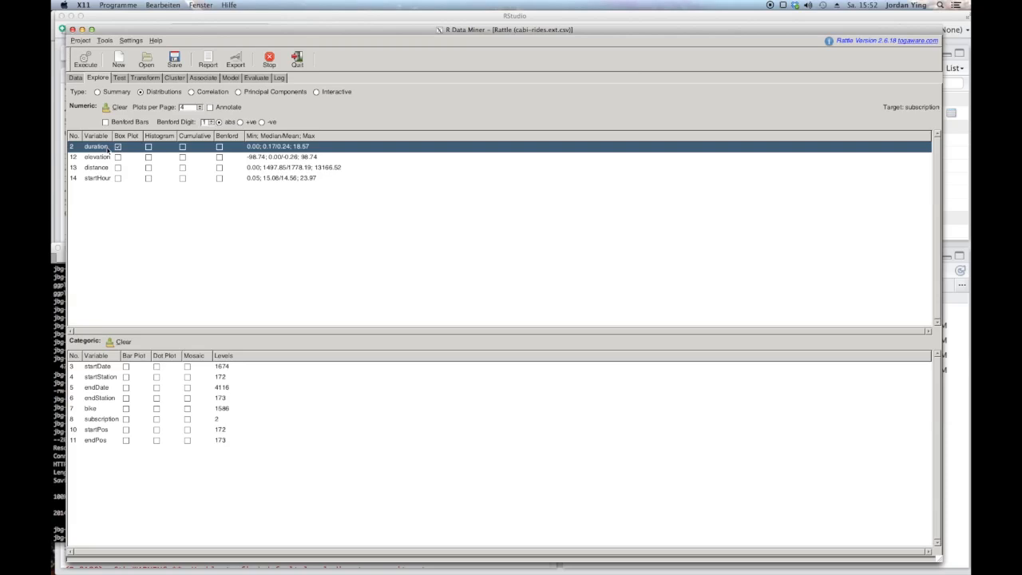
left_click(84, 57)
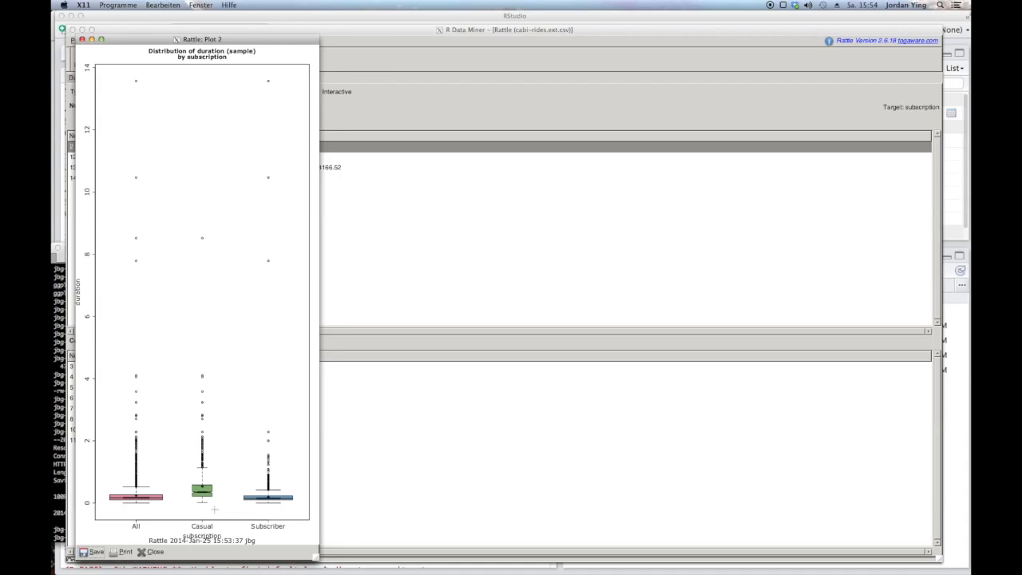
mouse_move(185, 364)
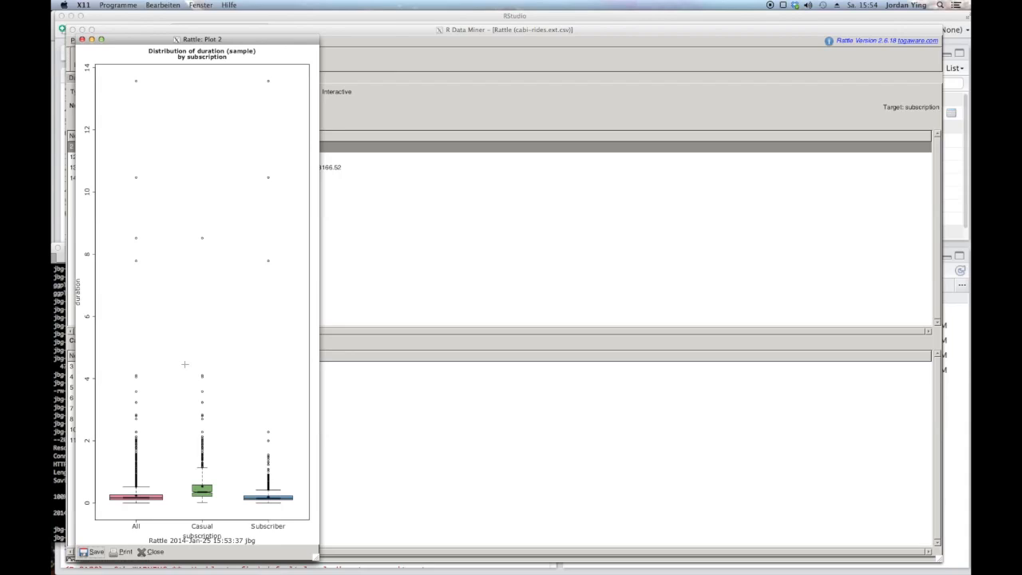
mouse_move(235, 403)
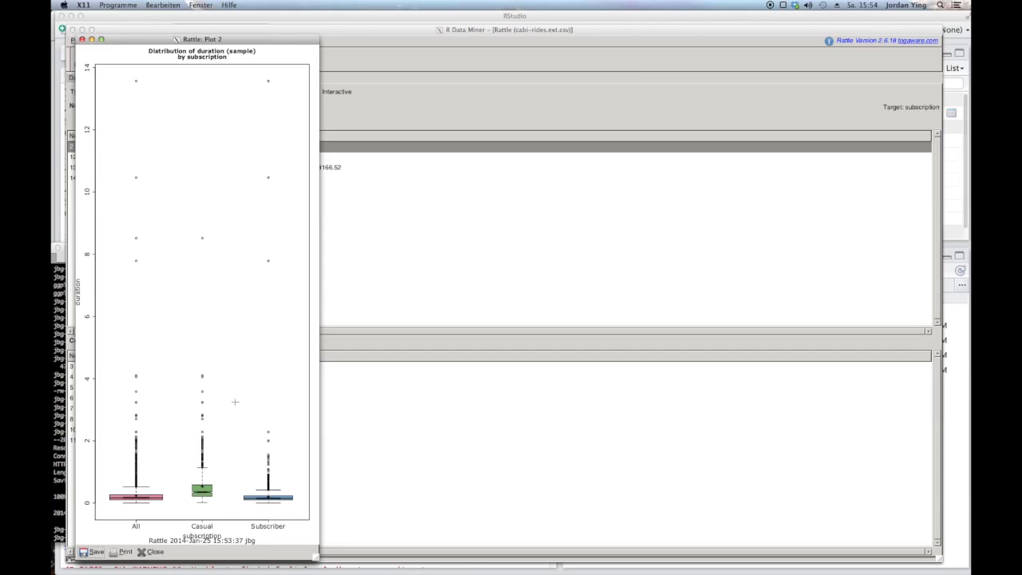
left_click(150, 552)
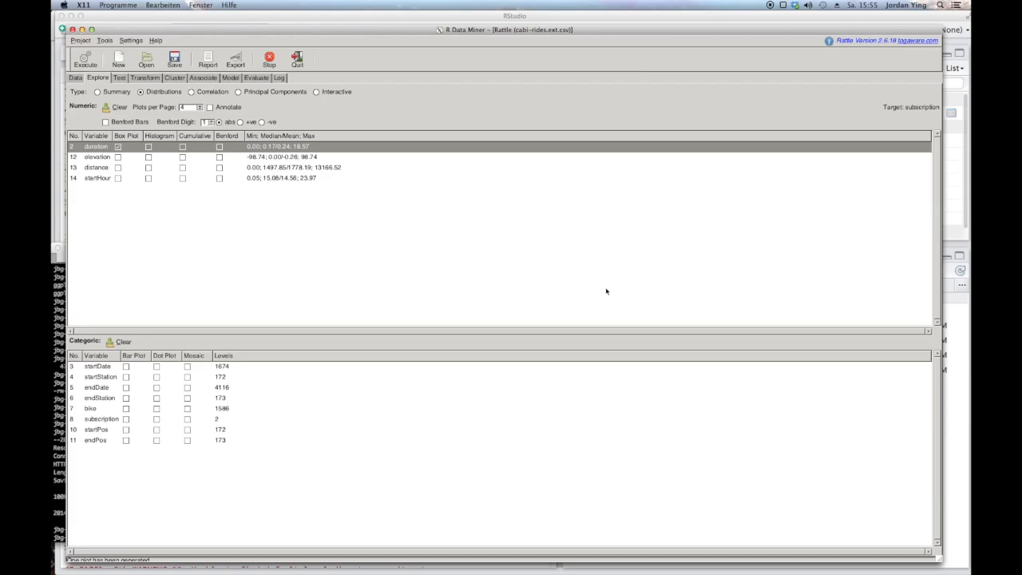